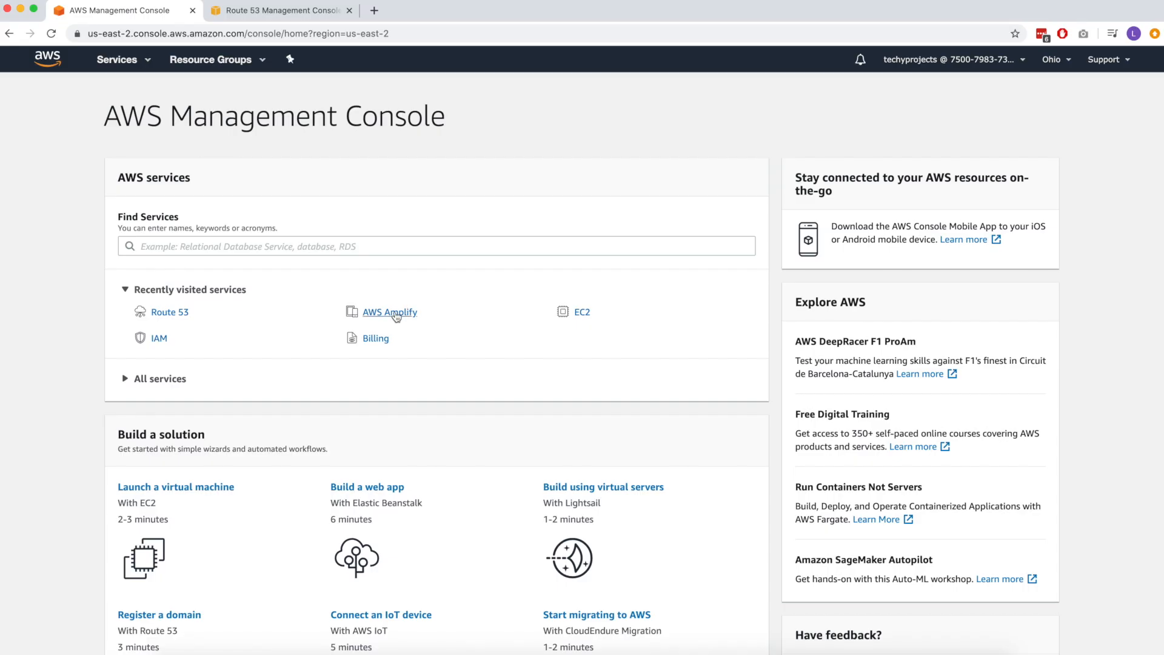
# Search Find Services for 'AWS Amplify' and go to the AWS Amplify service page
pyautogui.click(436, 246)
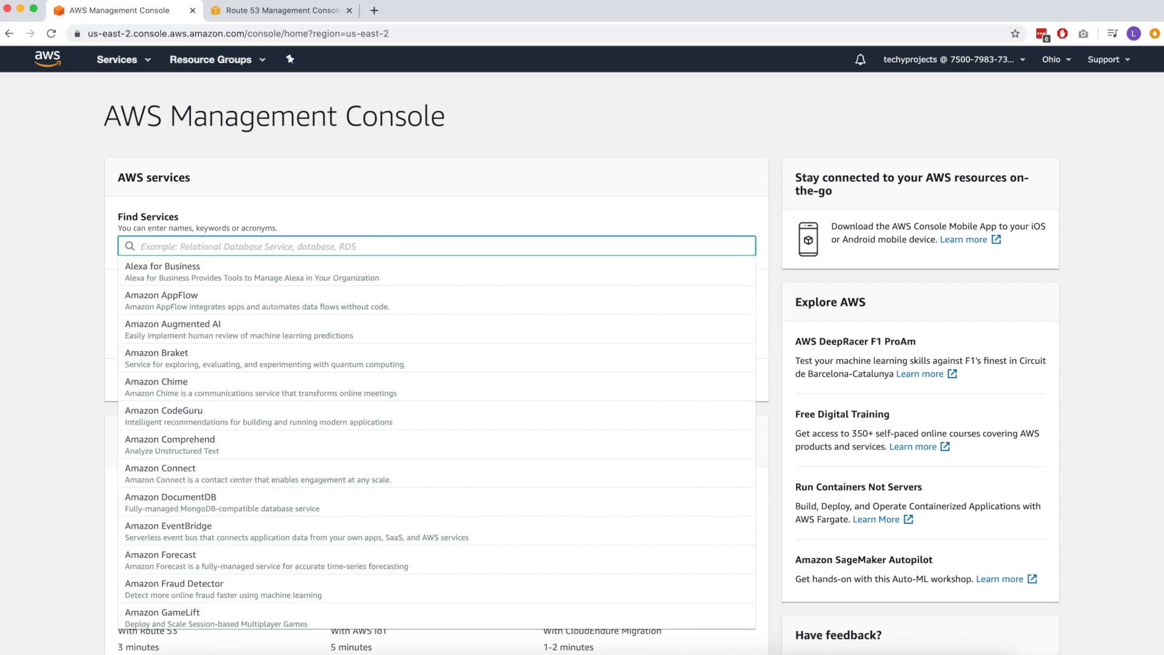
pyautogui.write('AWS Amplify')
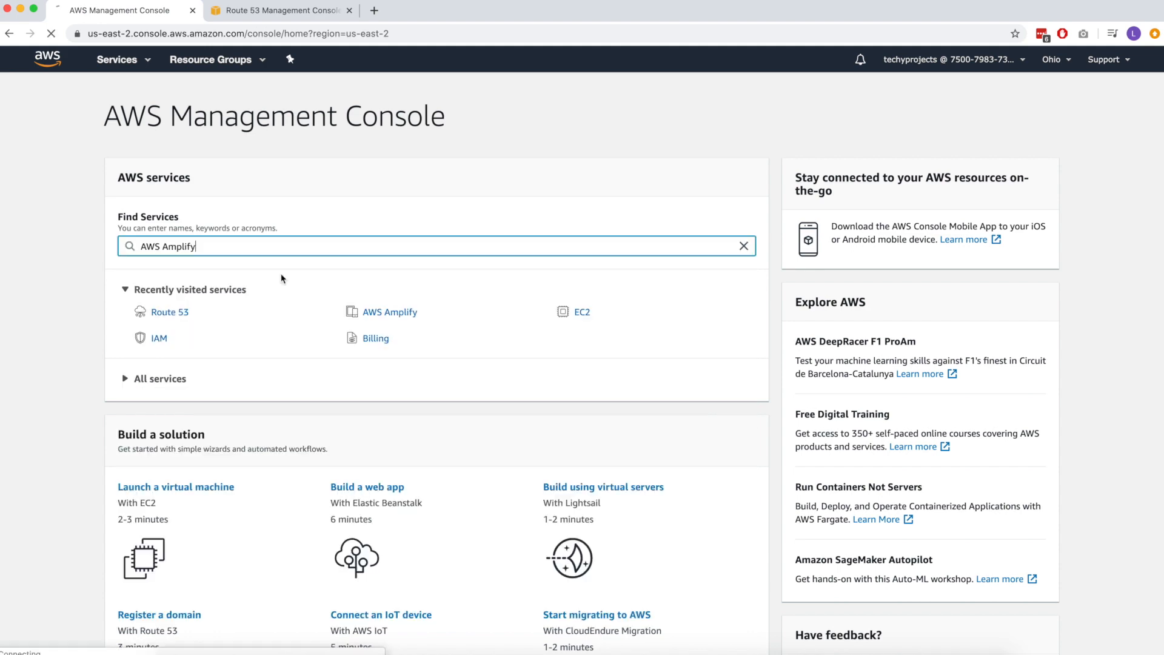
pyautogui.click(389, 311)
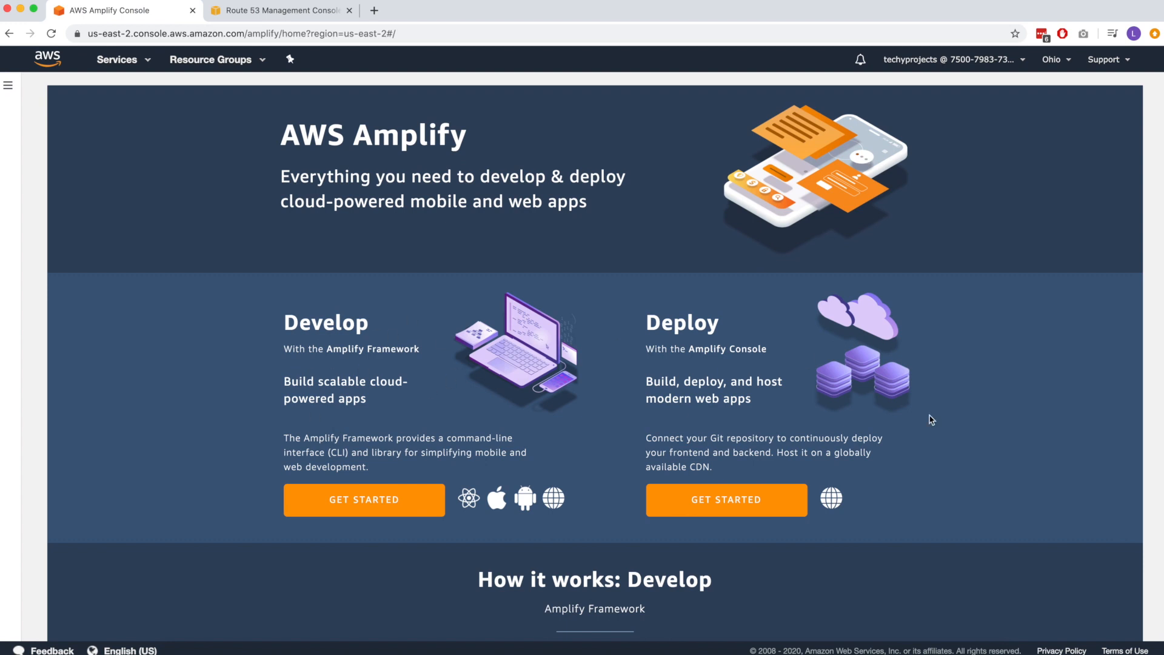
pyautogui.moveTo(755, 331)
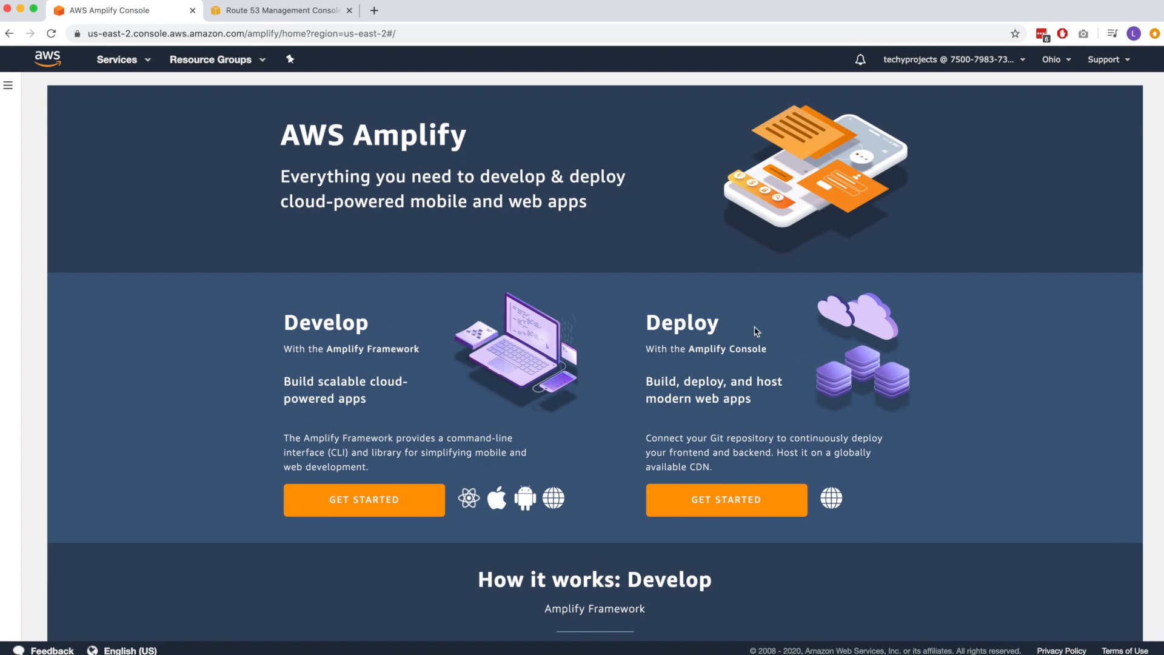
pyautogui.moveTo(881, 336)
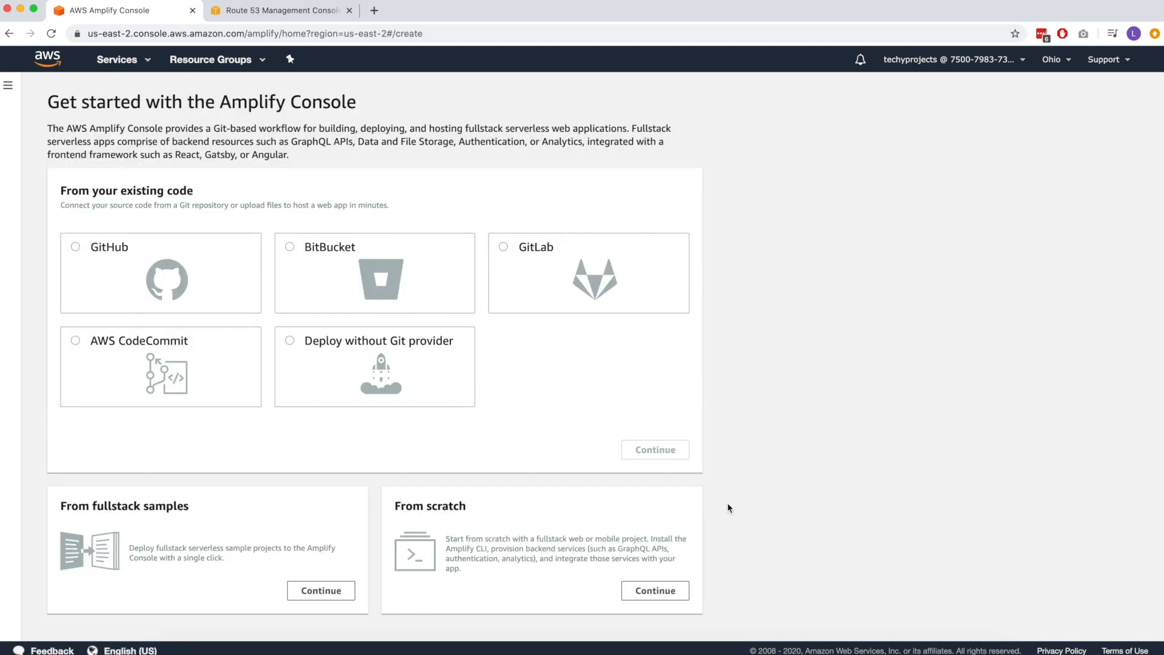
pyautogui.moveTo(187, 206)
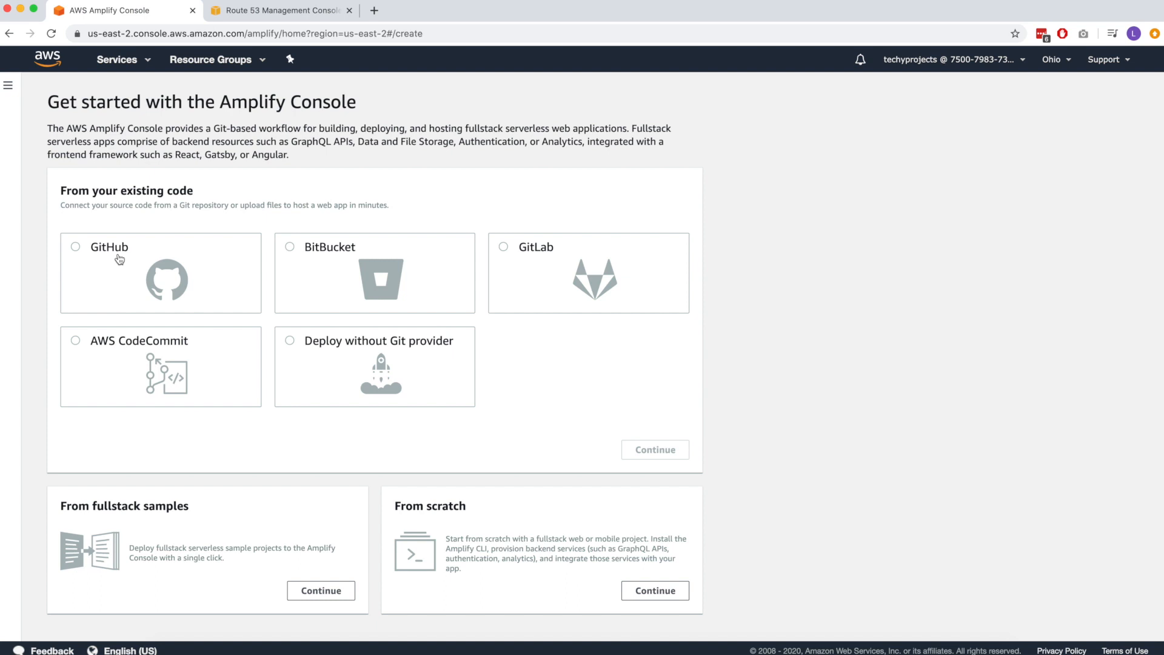
# Choose GitHub as the existing-code source on the Amplify Get started page
pyautogui.click(75, 246)
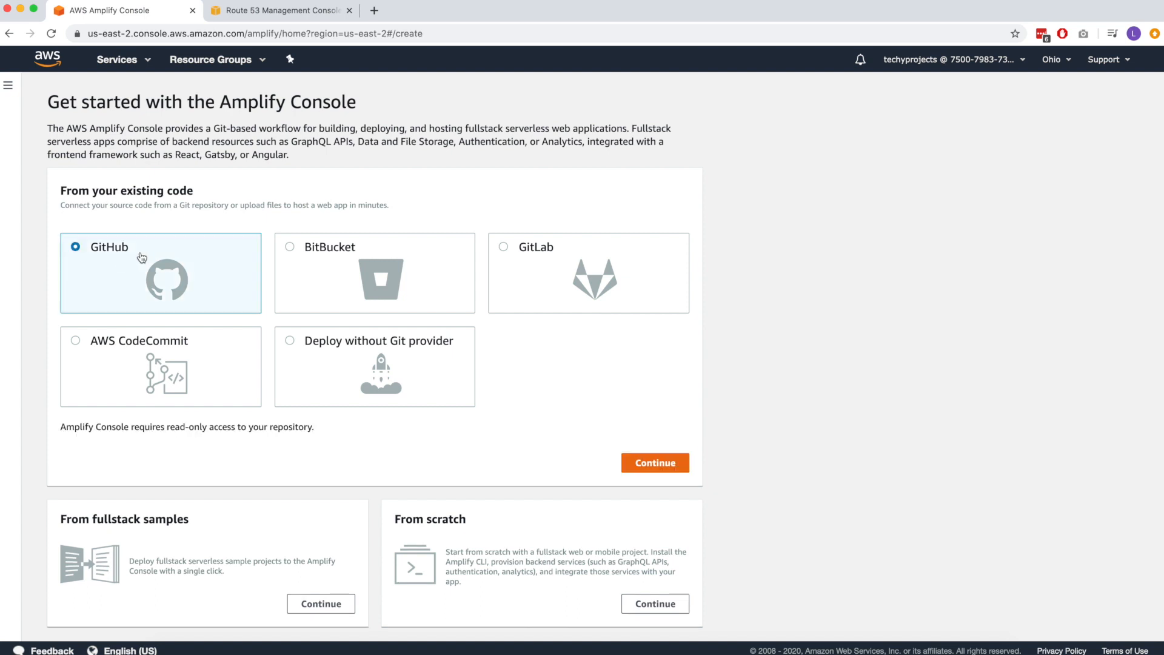
pyautogui.moveTo(354, 257)
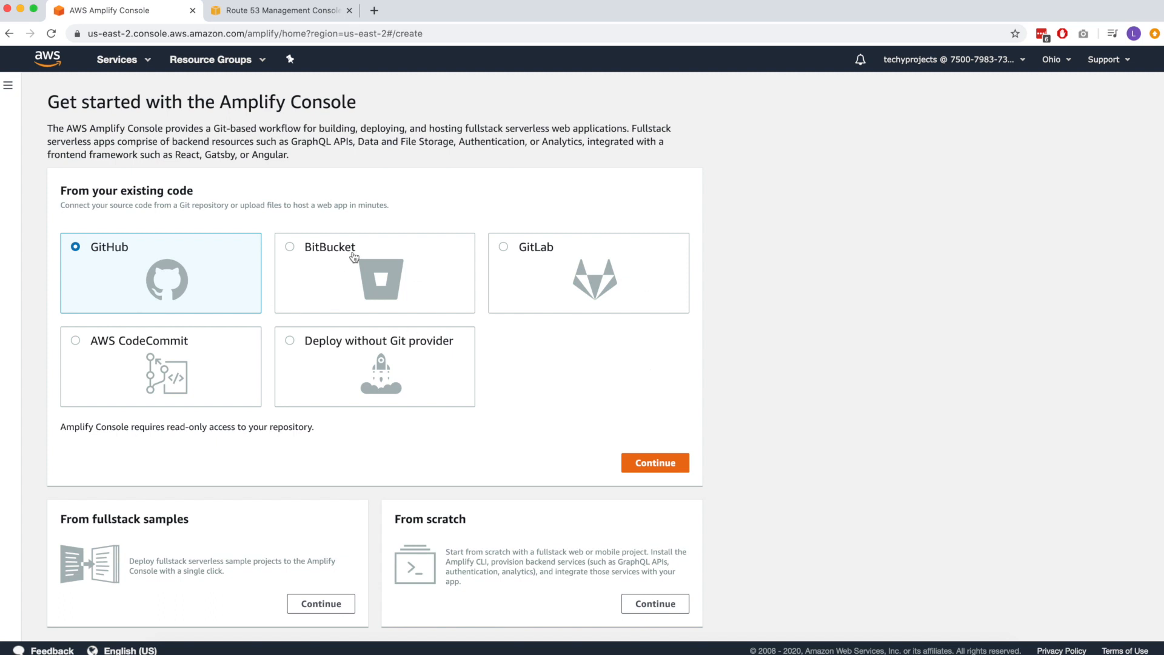
pyautogui.moveTo(592, 345)
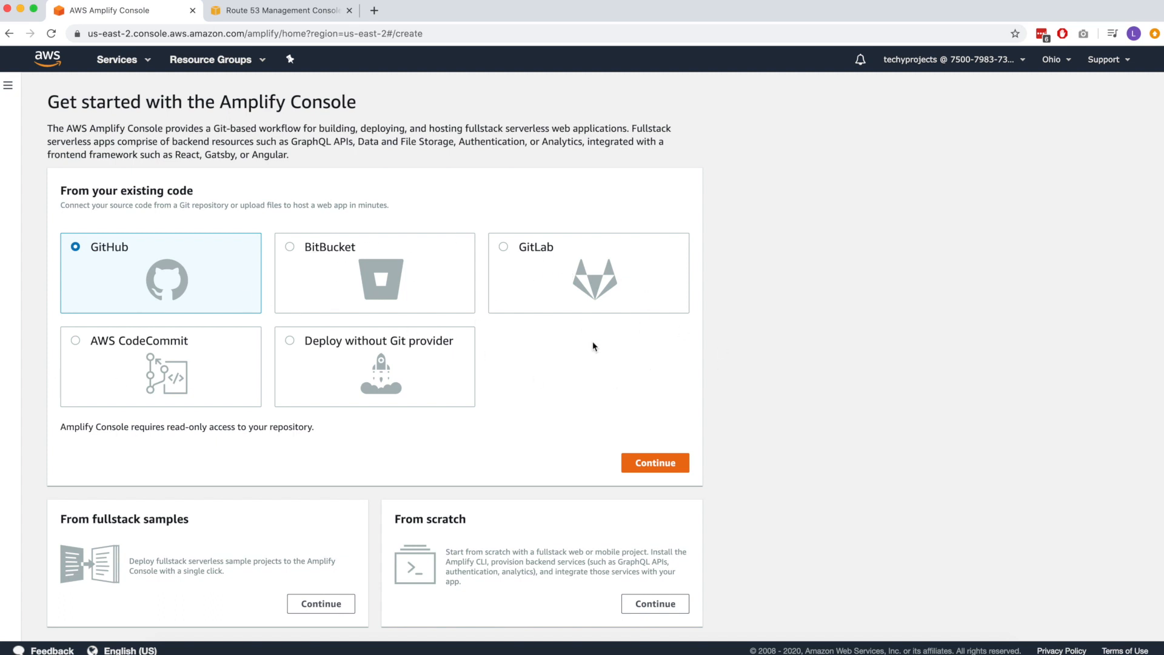
# Continue to GitHub, review repository permissions and authorize aws-amplify-console
pyautogui.click(654, 462)
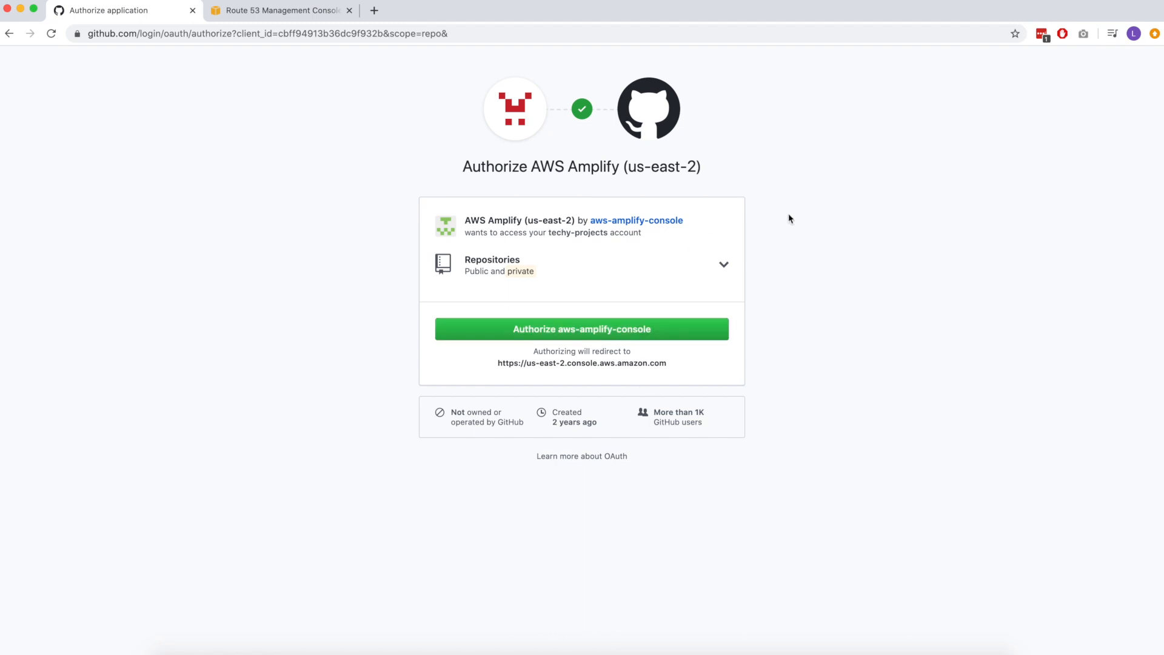
pyautogui.moveTo(652, 169)
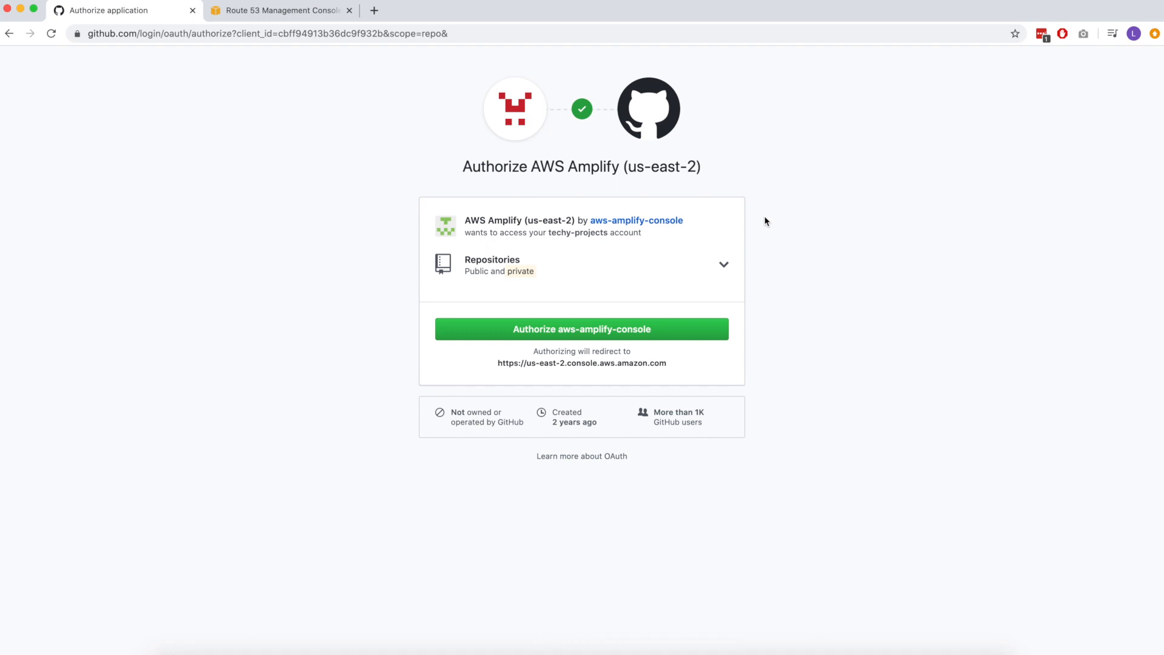
pyautogui.click(722, 265)
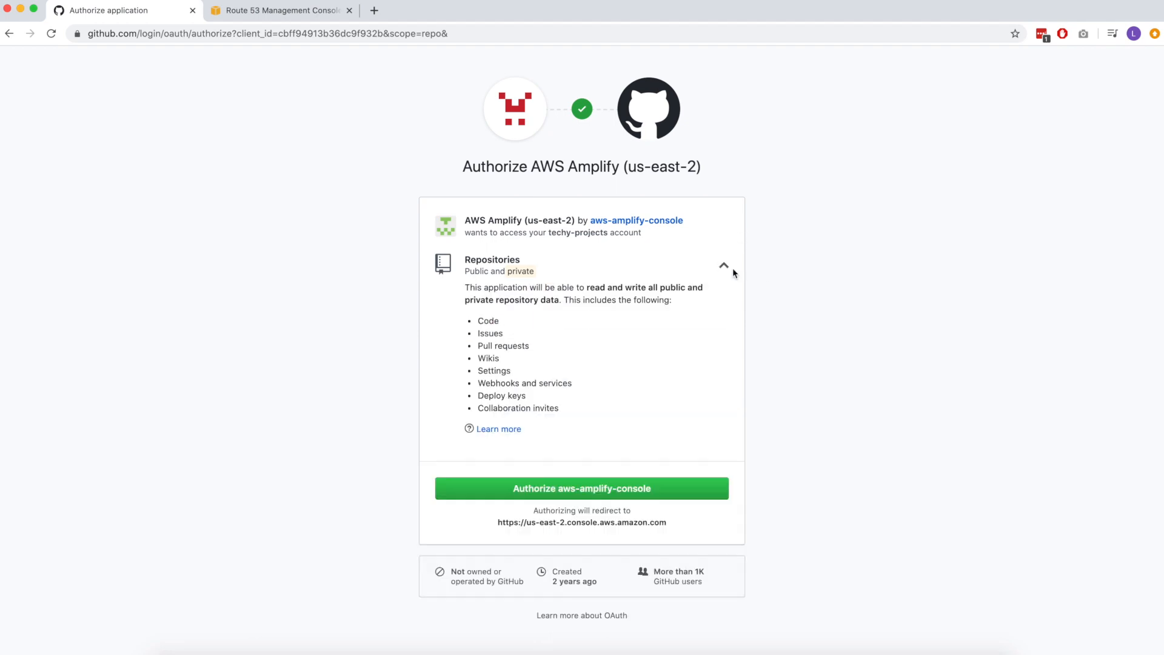
pyautogui.moveTo(719, 269)
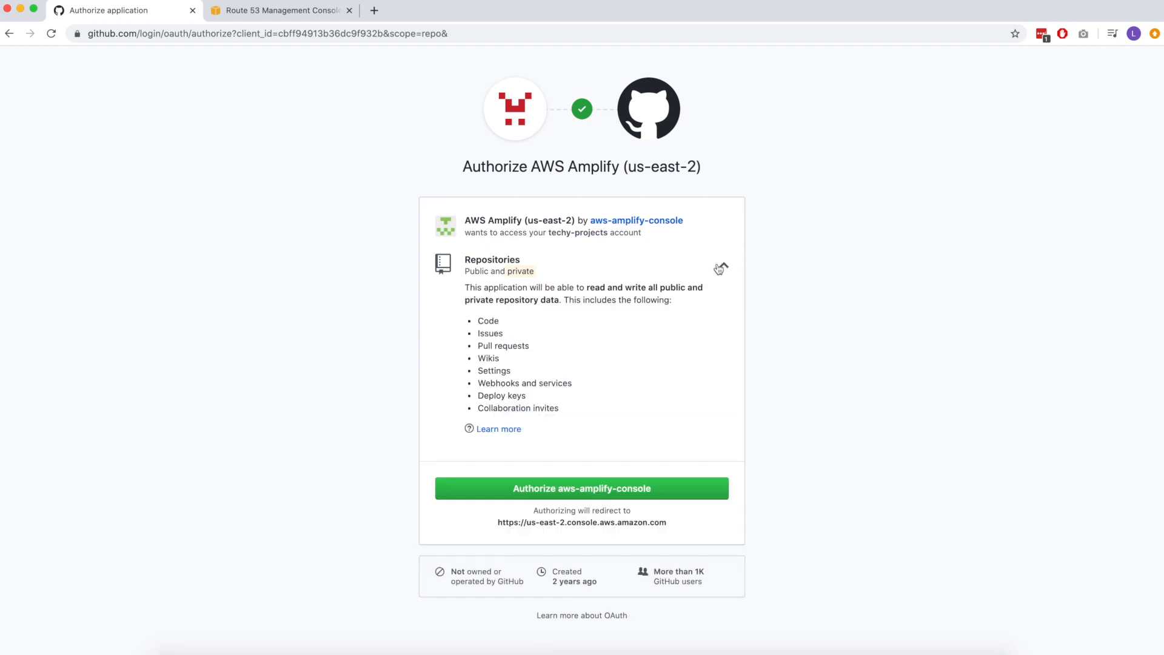
pyautogui.click(581, 487)
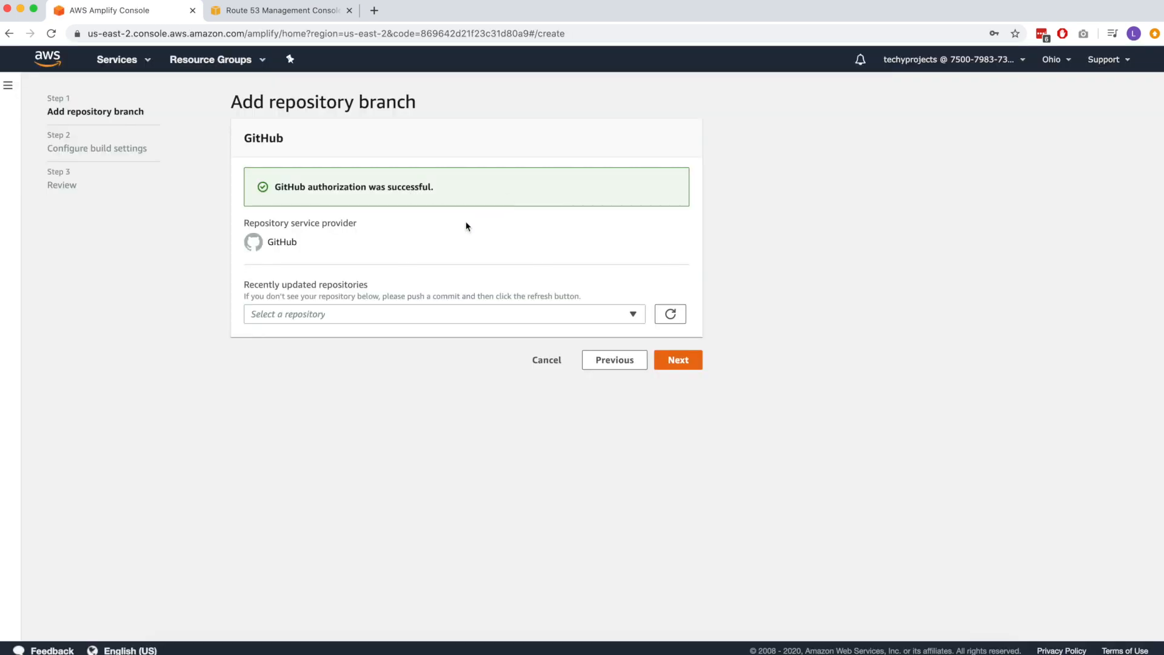
# Select the techy-projects/sample_site repository and its master branch, then proceed to build settings
pyautogui.click(444, 313)
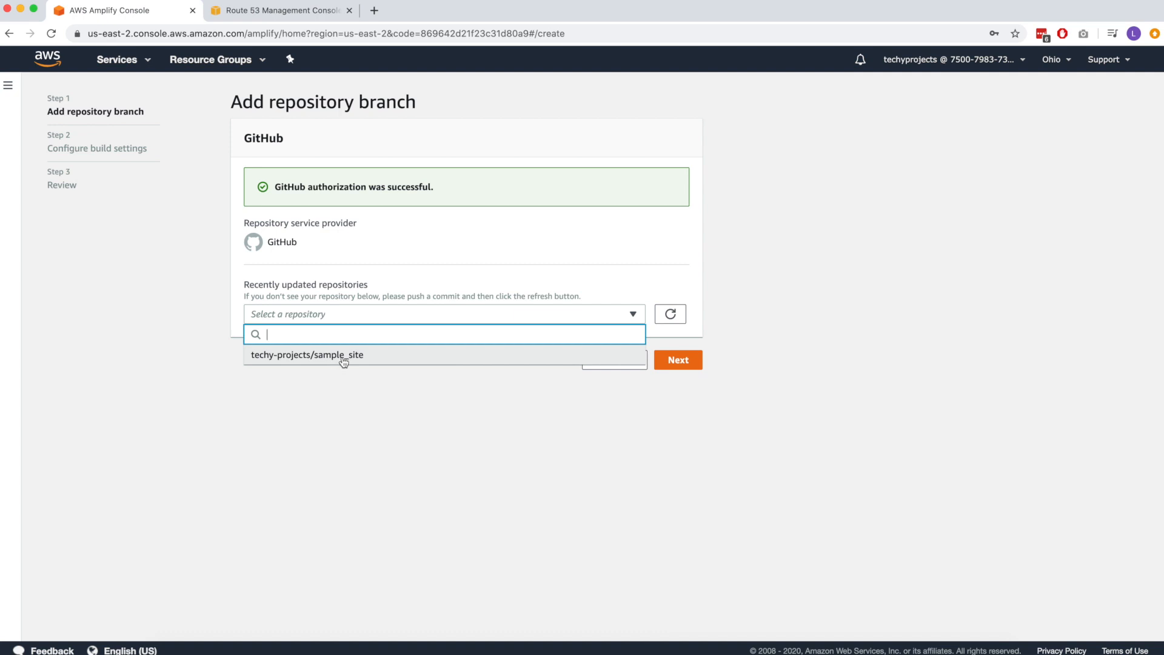
pyautogui.click(307, 356)
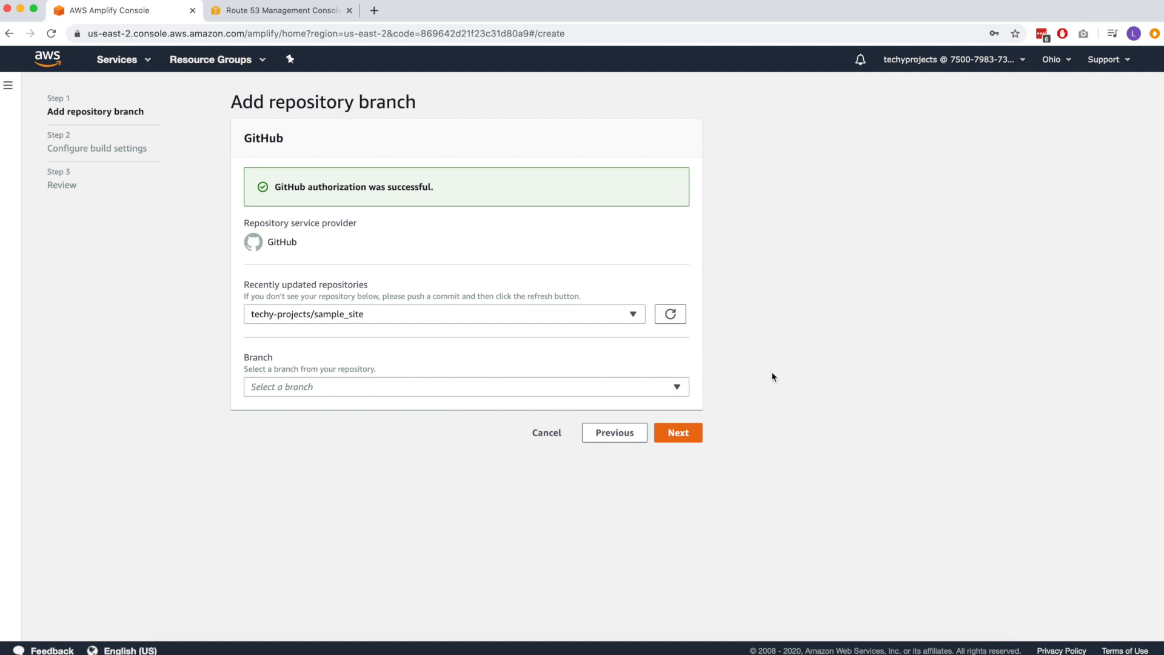
pyautogui.moveTo(454, 363)
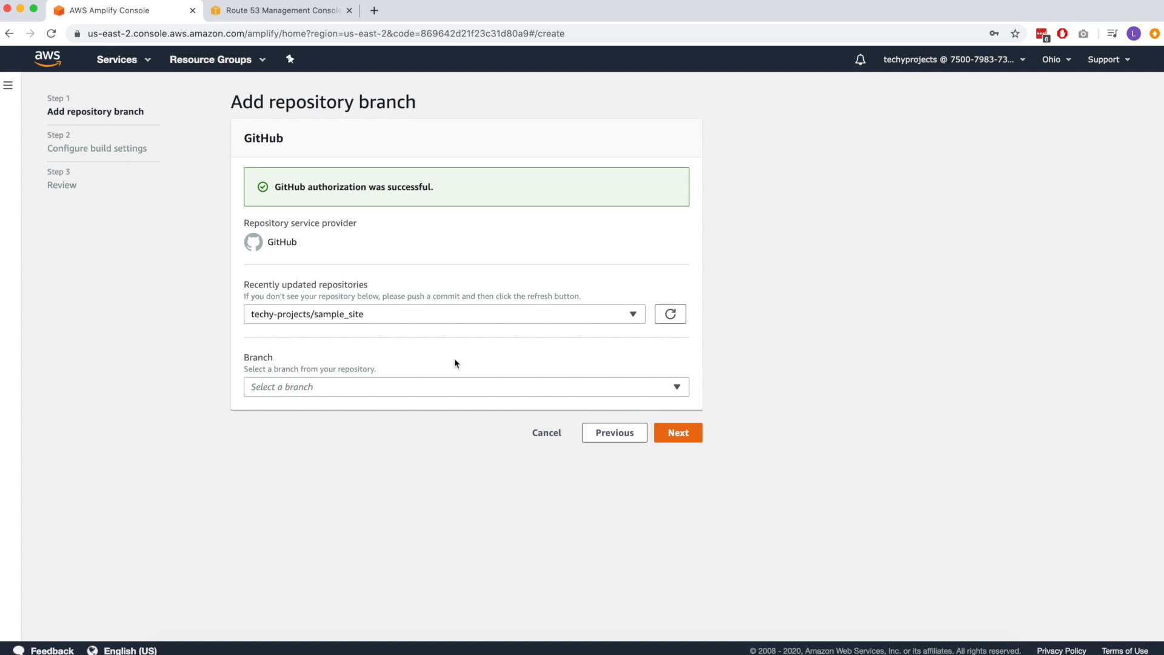
pyautogui.click(465, 386)
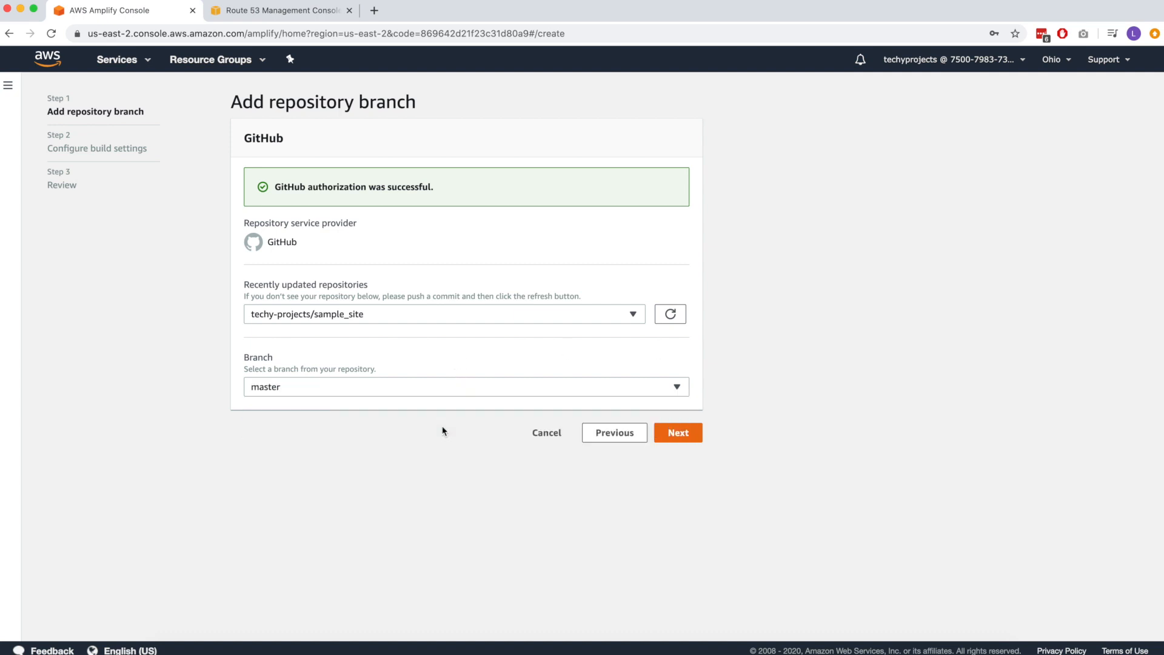
pyautogui.moveTo(842, 341)
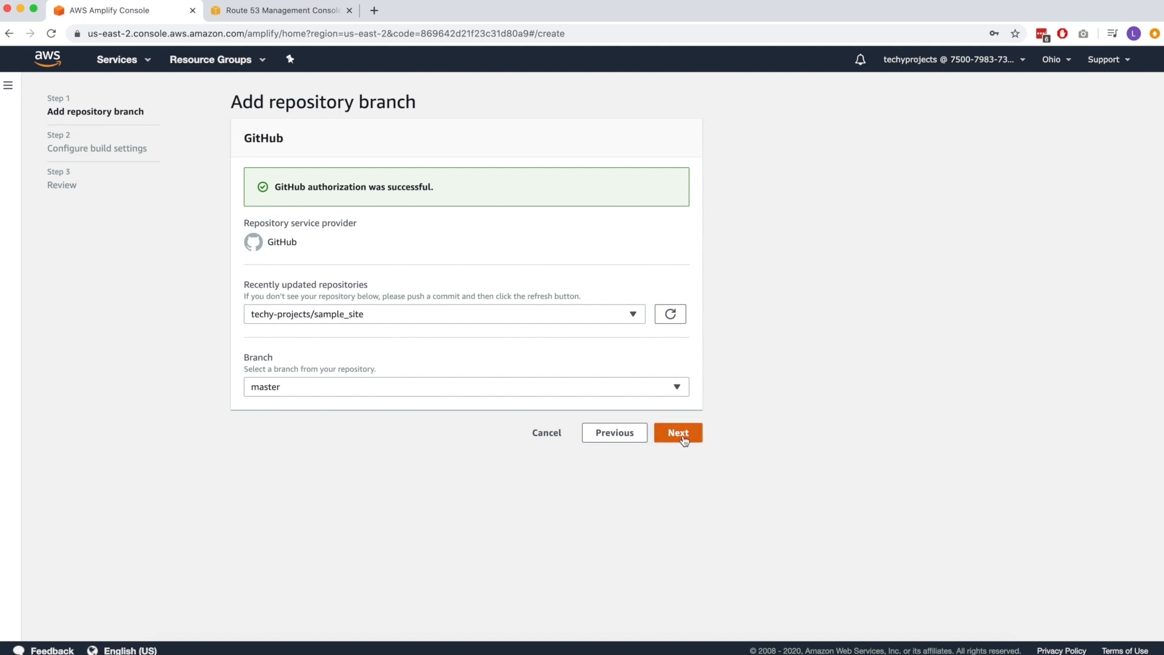
pyautogui.click(676, 433)
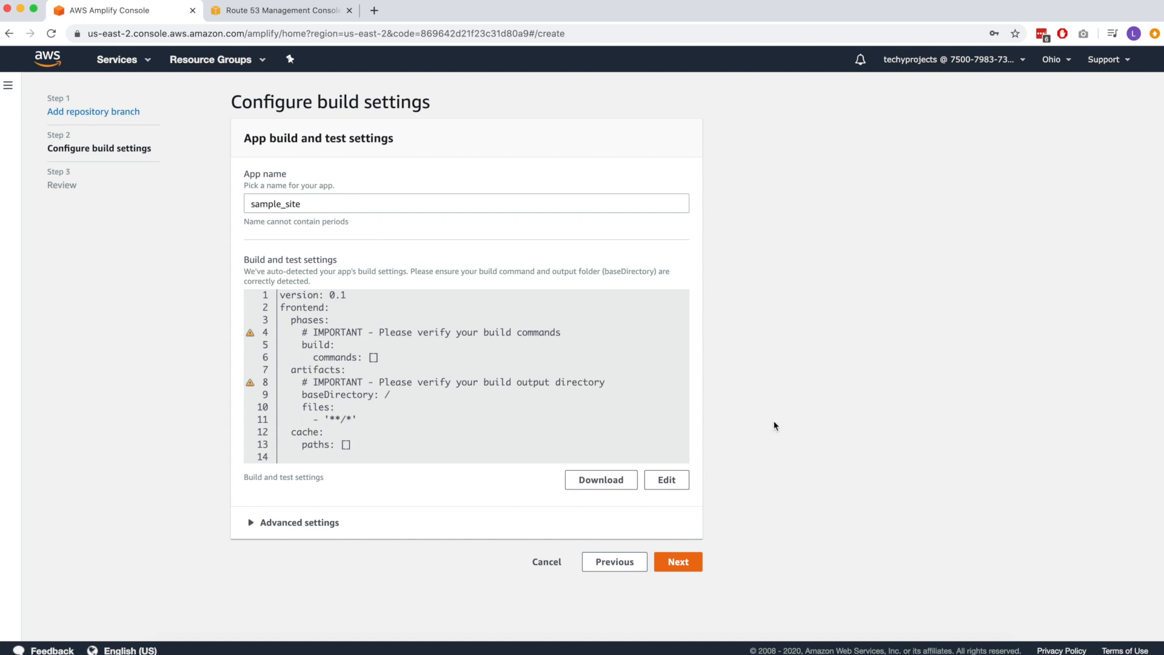
# Name the app 'Techy Projects Demo', keep the detected build YAML and continue to Review
pyautogui.write('Techy Proj')
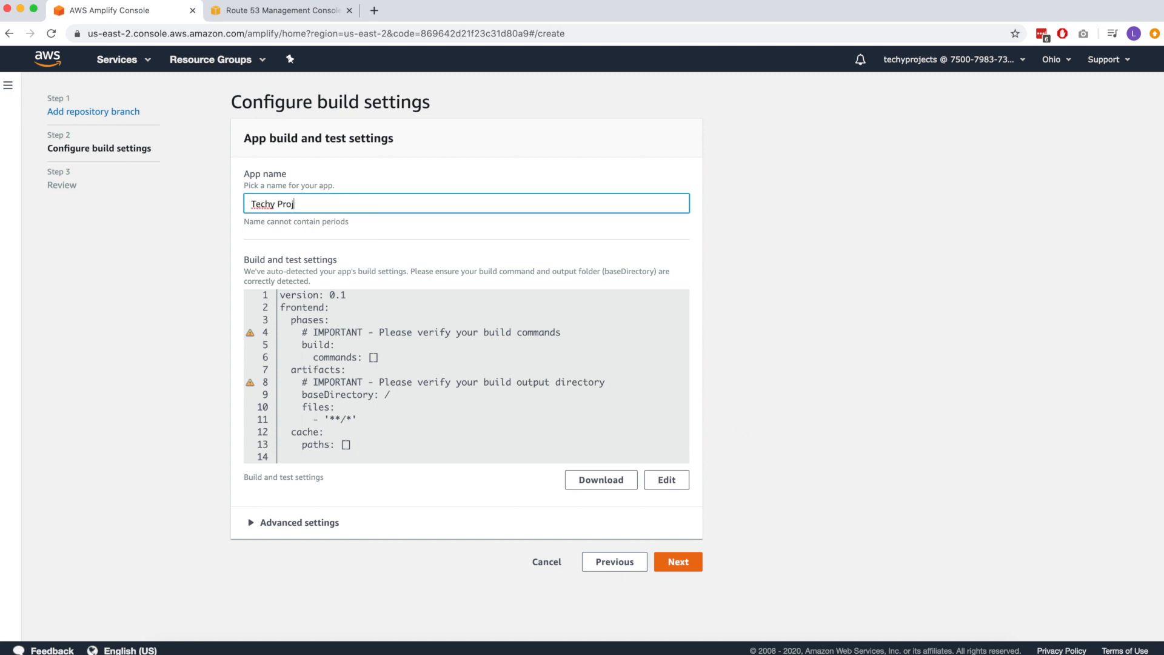
pyautogui.write('ects Demo')
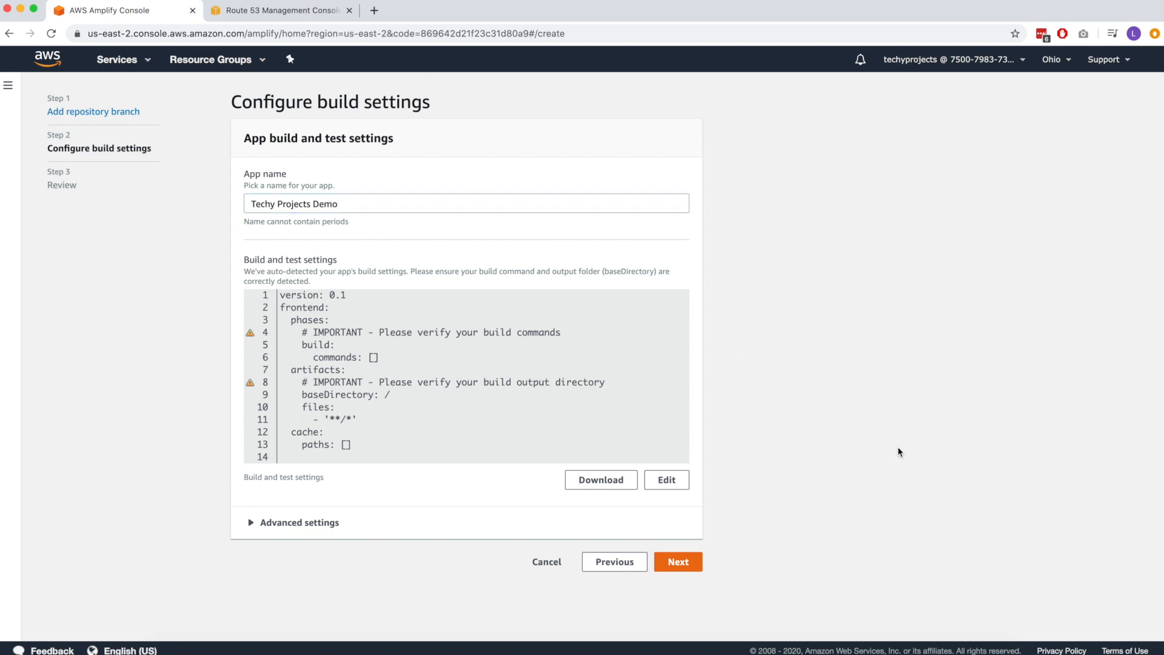
pyautogui.moveTo(415, 312)
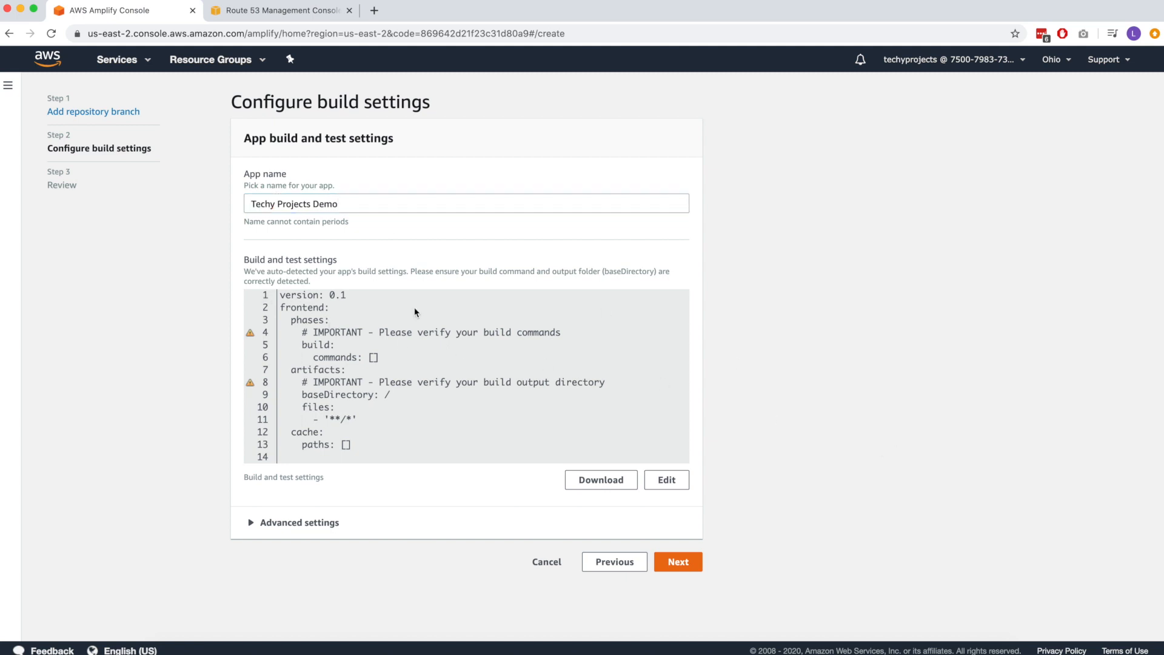
pyautogui.moveTo(846, 320)
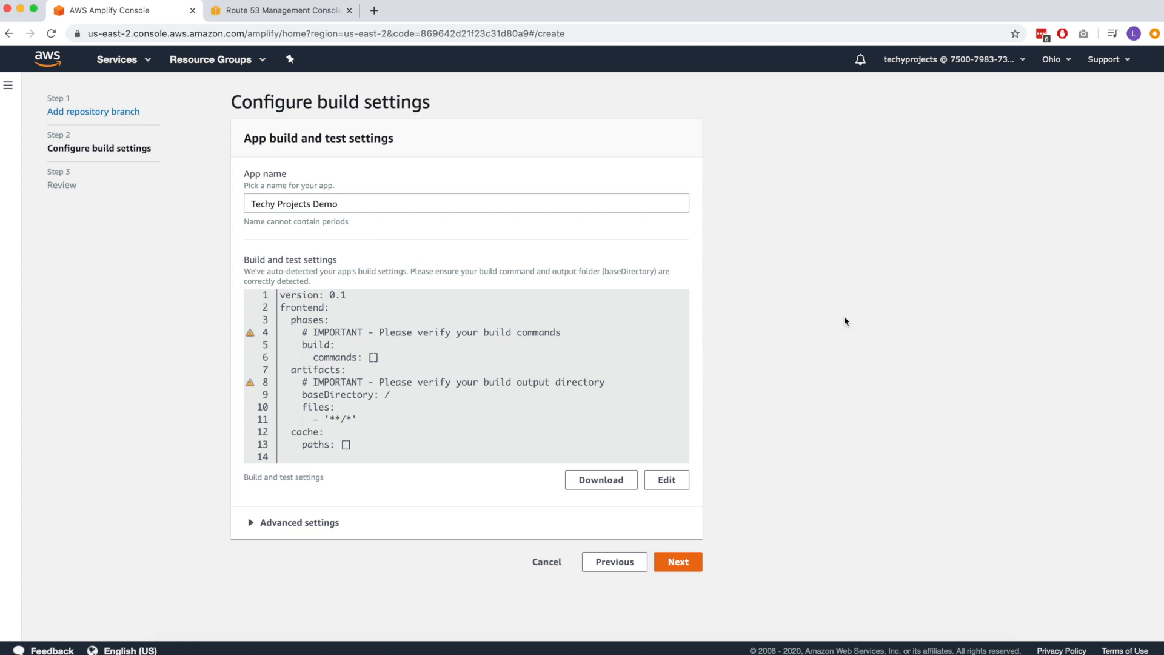
pyautogui.moveTo(345, 398)
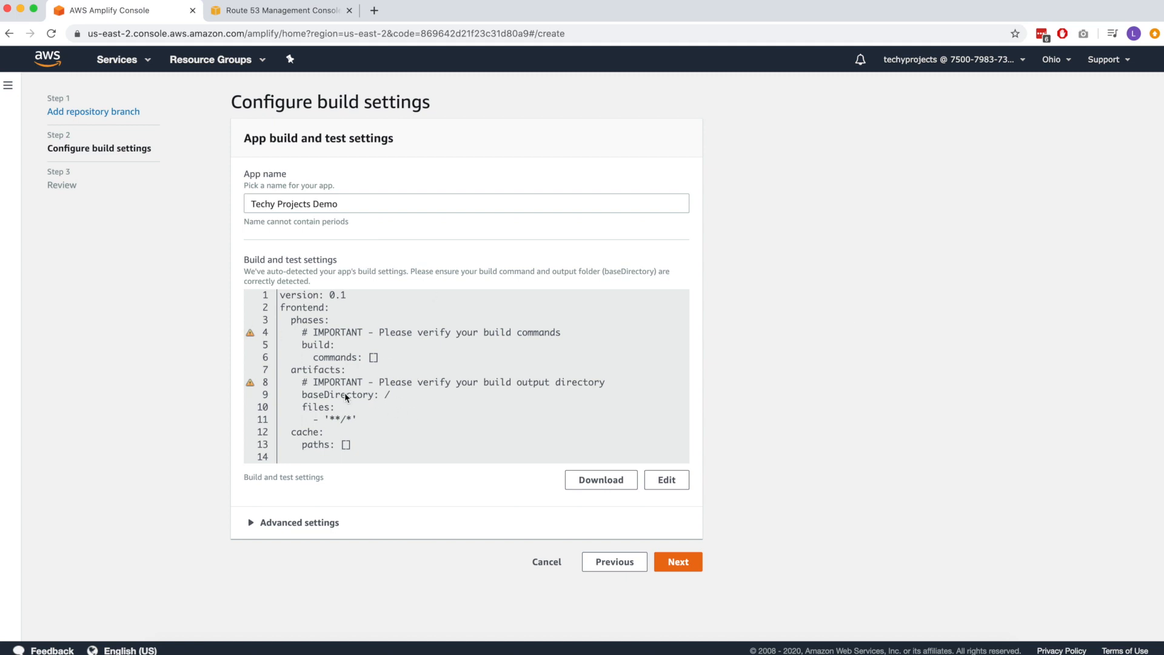
pyautogui.moveTo(466, 382)
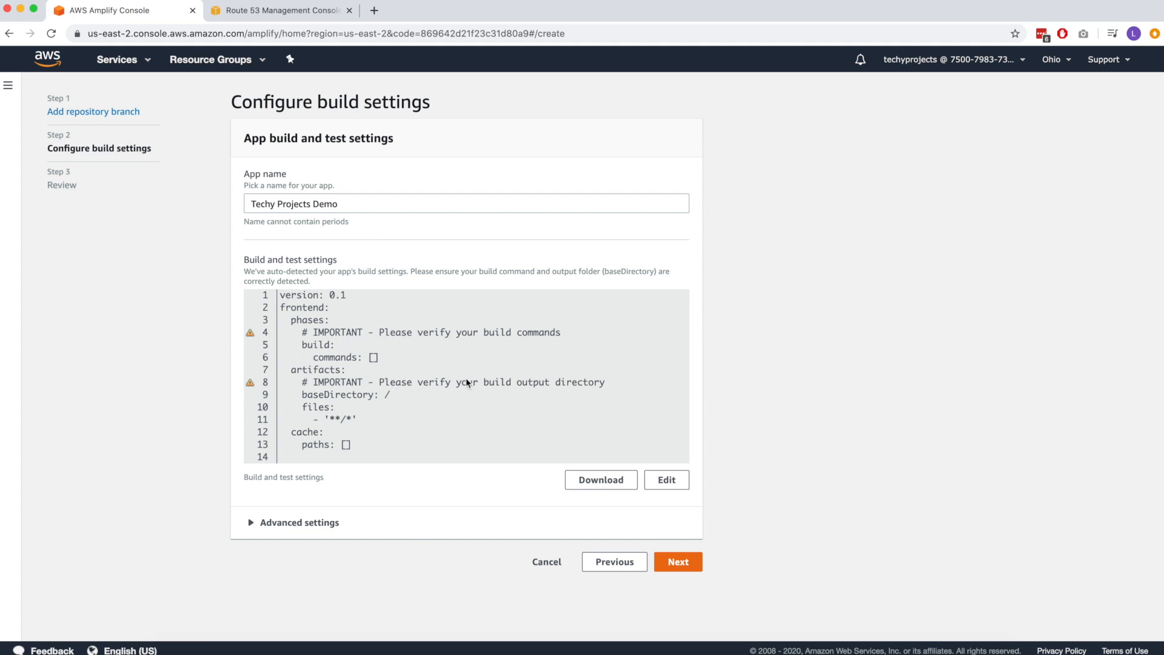
pyautogui.moveTo(556, 381)
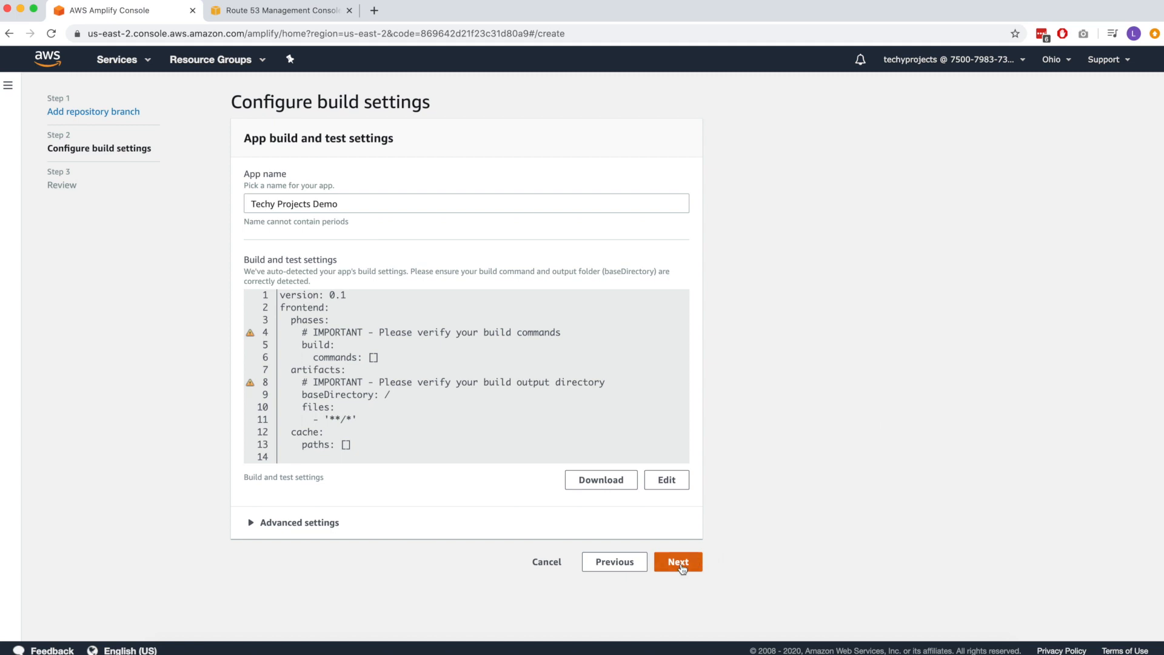
pyautogui.click(677, 561)
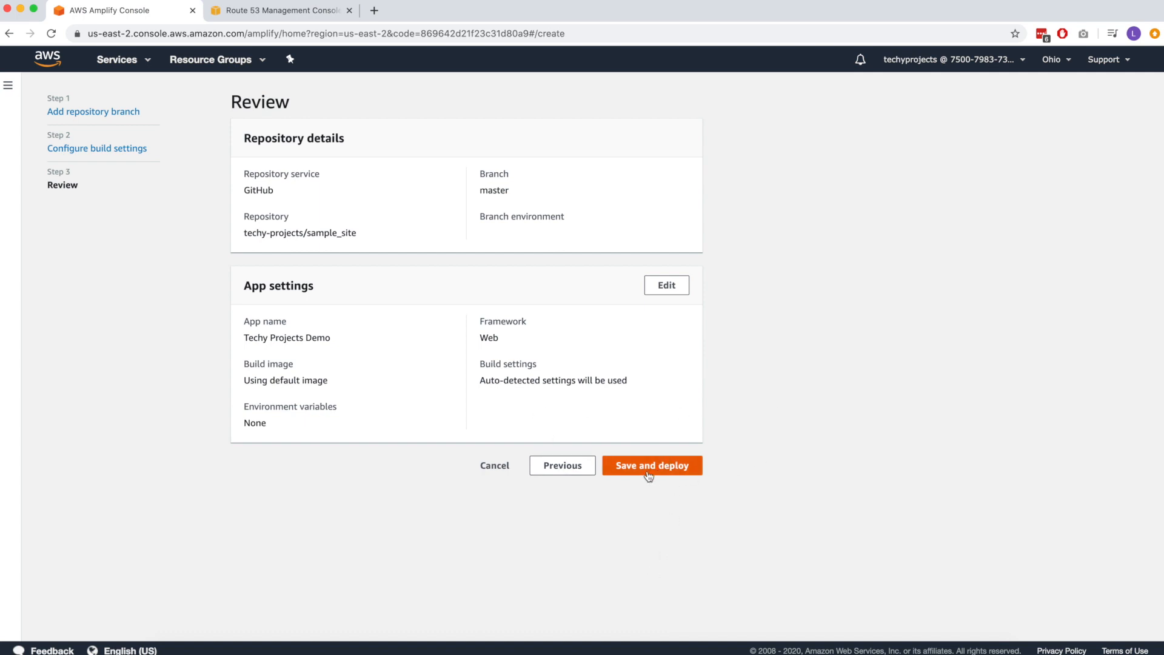
# Save and deploy the app so the master branch runs Provision, Build, Deploy and Verify
pyautogui.click(652, 465)
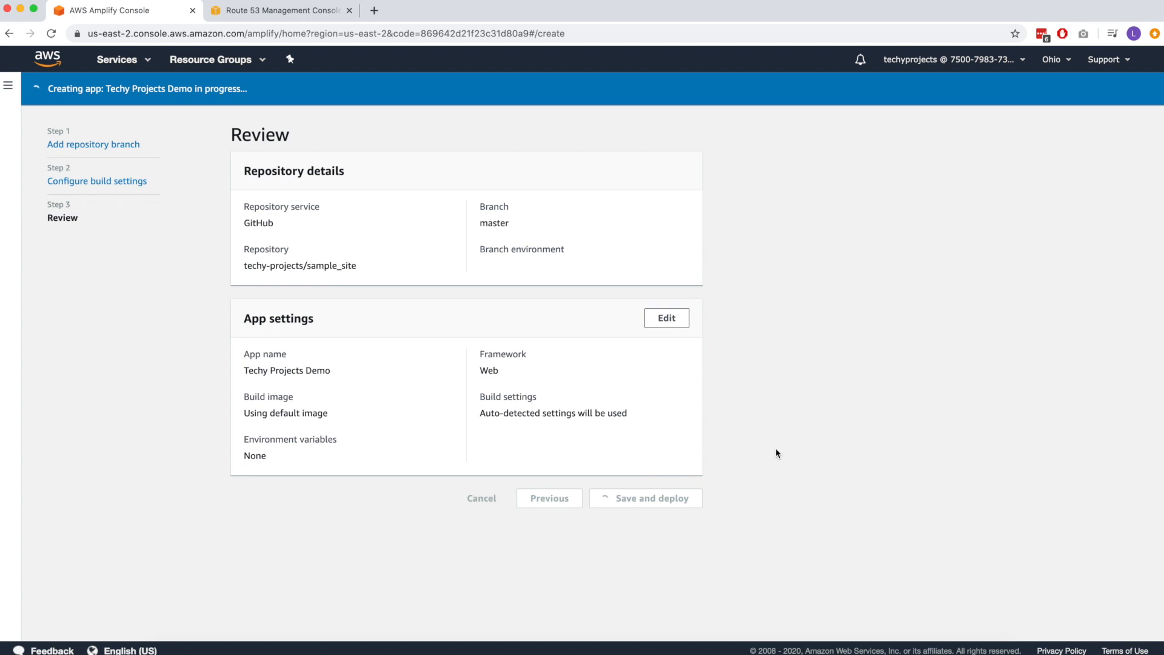
pyautogui.click(644, 497)
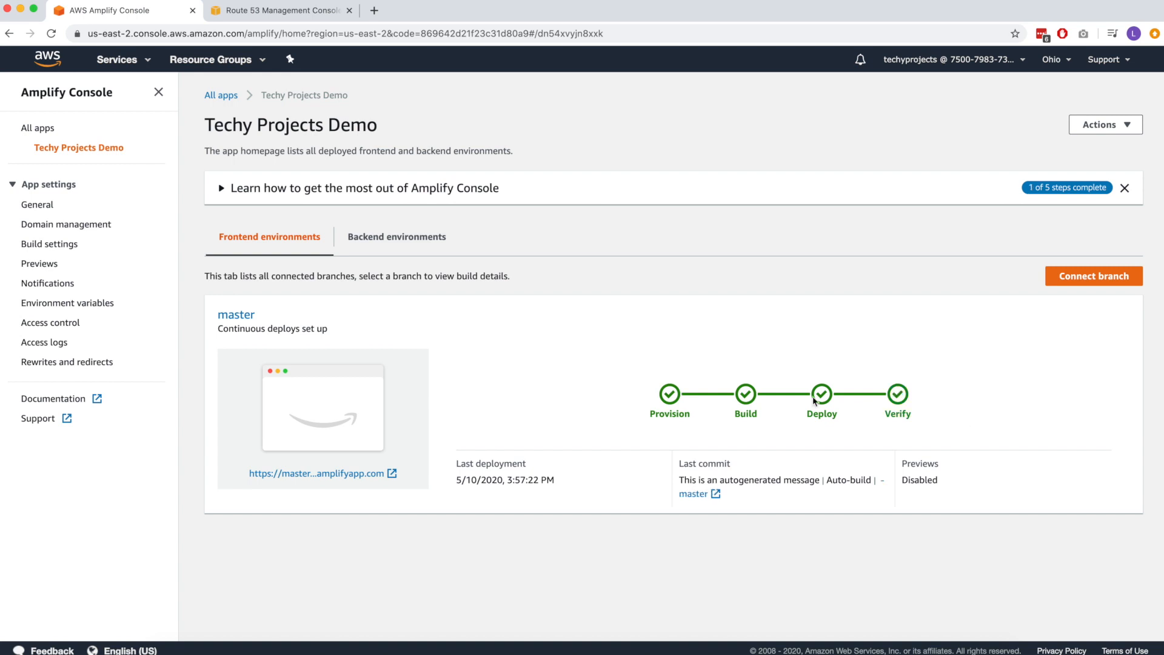
pyautogui.moveTo(916, 414)
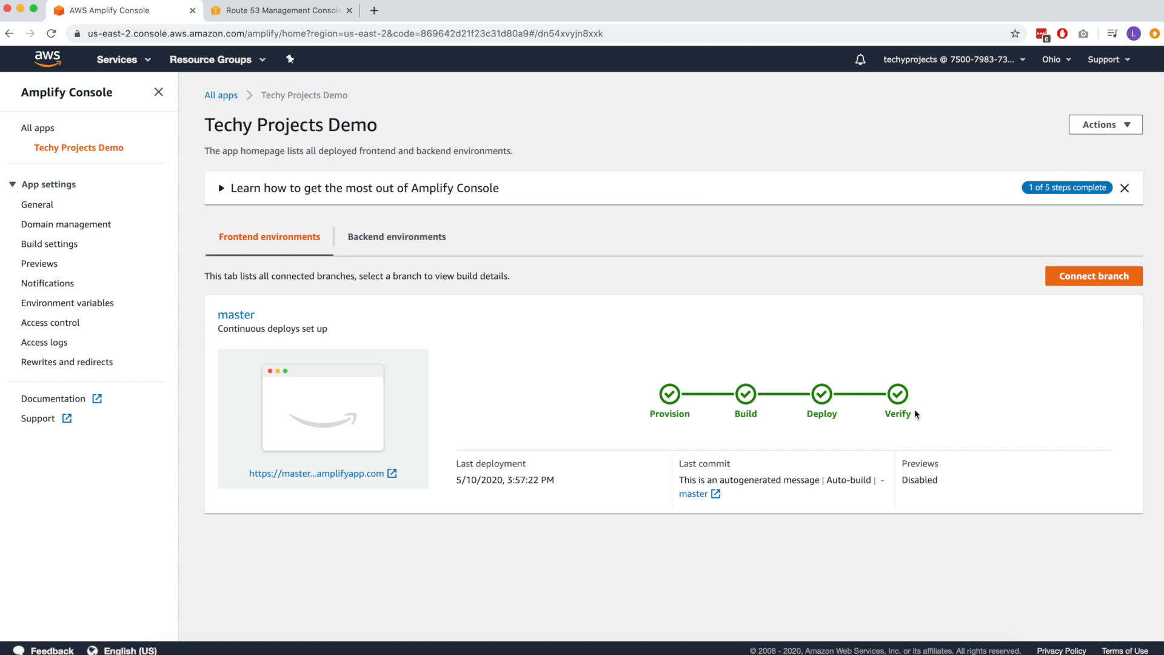
pyautogui.moveTo(323, 473)
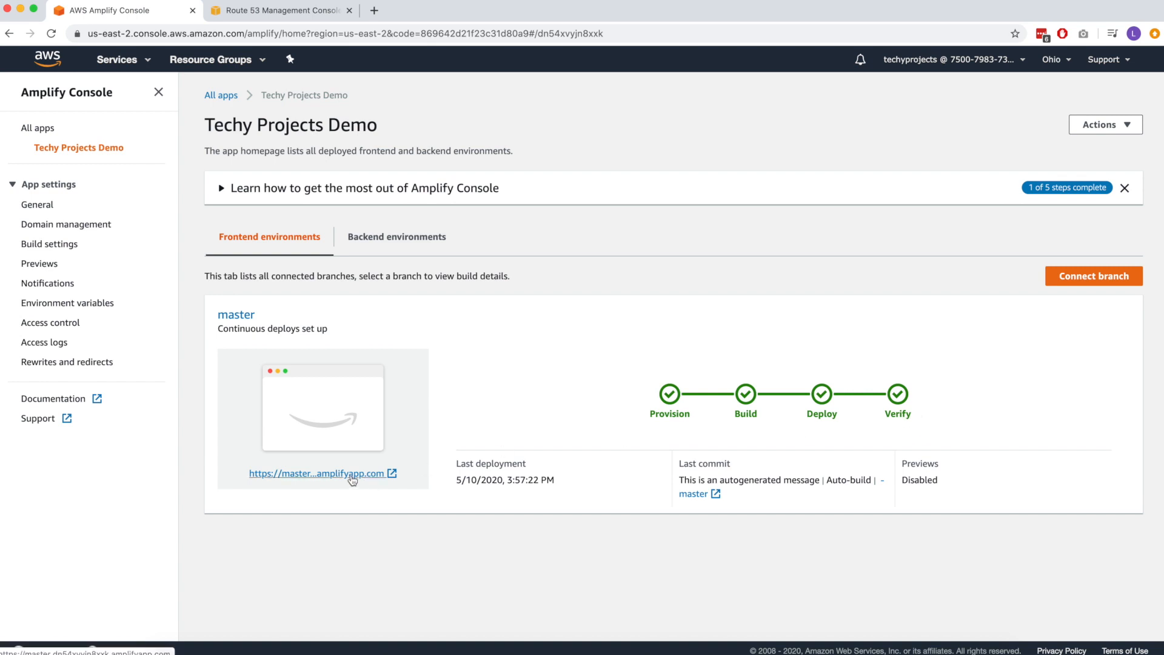
pyautogui.rightClick(322, 472)
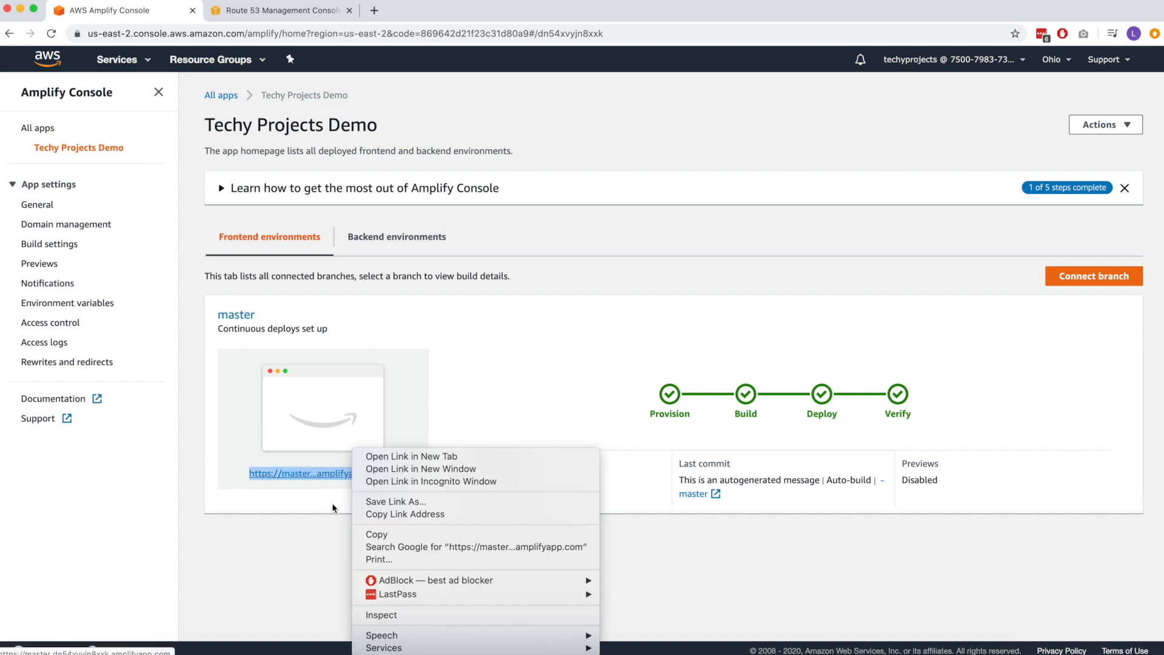
pyautogui.click(411, 457)
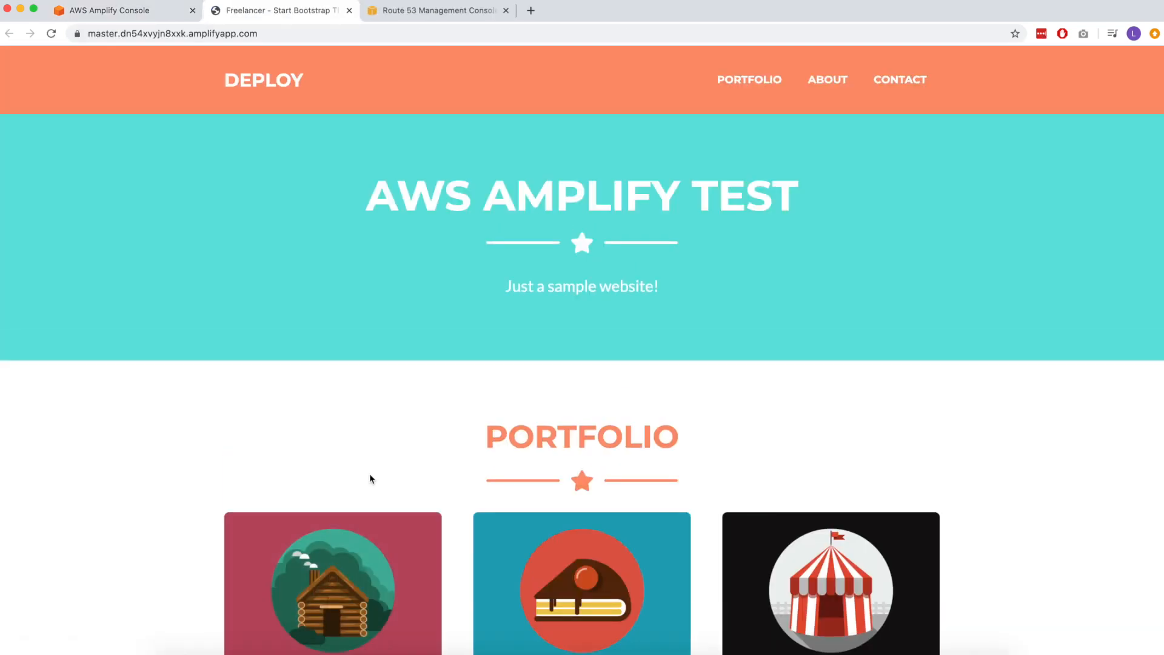
pyautogui.moveTo(724, 320)
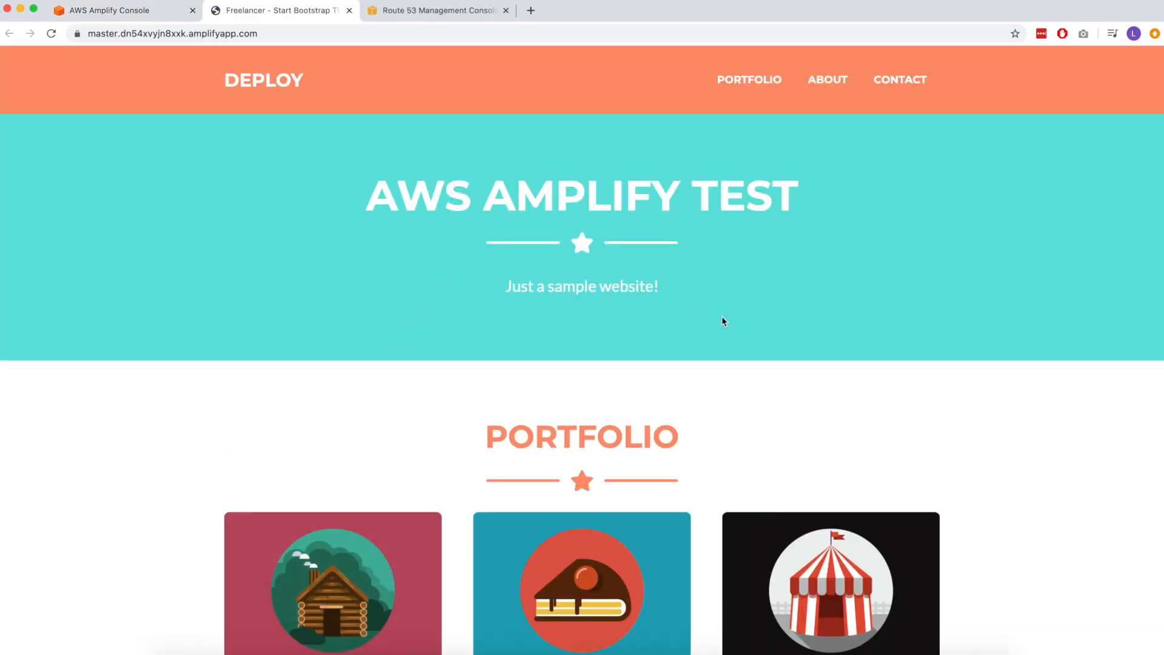
pyautogui.moveTo(780, 320)
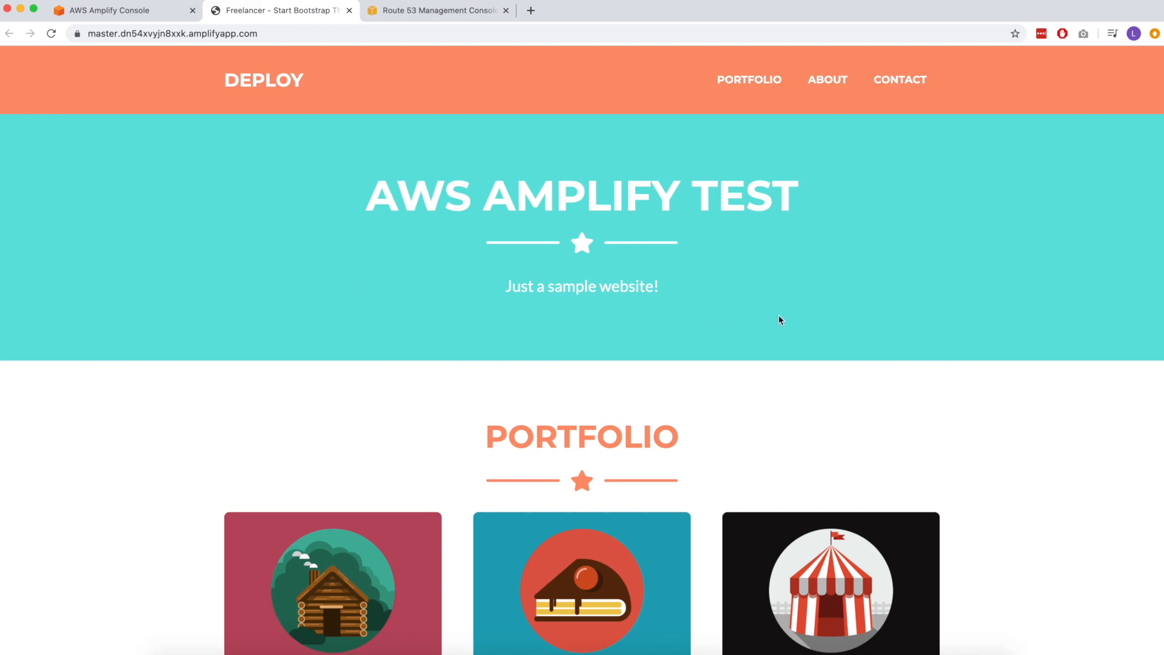
# After viewing the live AWS AMPLIFY TEST site, switch back to the Amplify Console tab
pyautogui.click(826, 80)
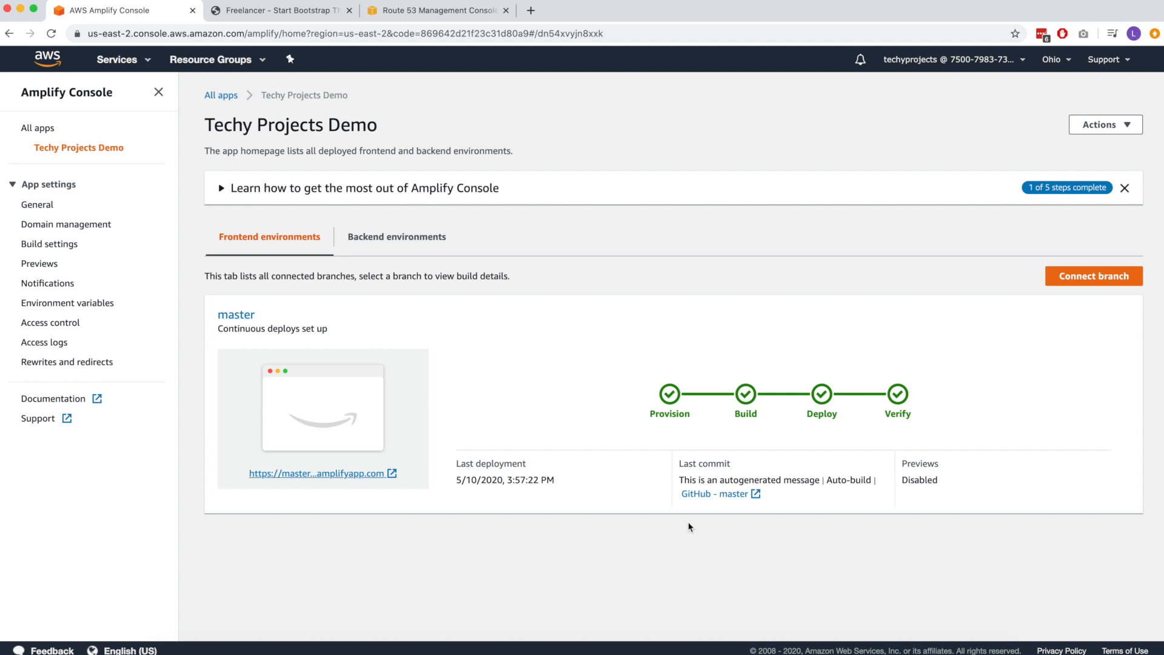
pyautogui.moveTo(491, 326)
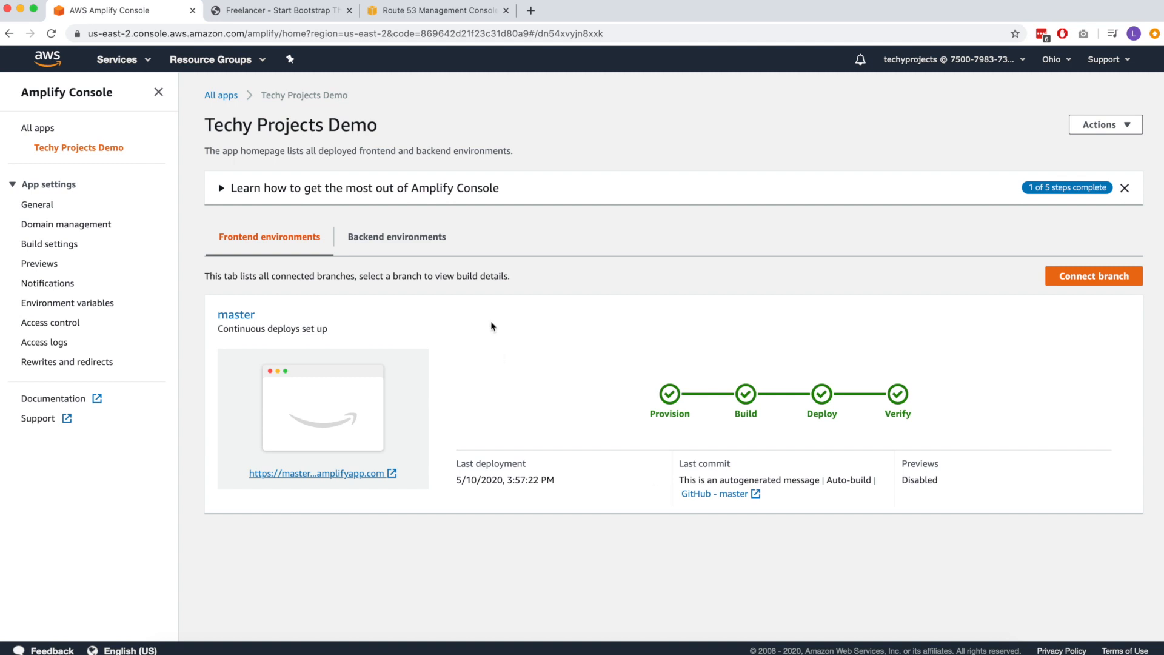
pyautogui.moveTo(229, 192)
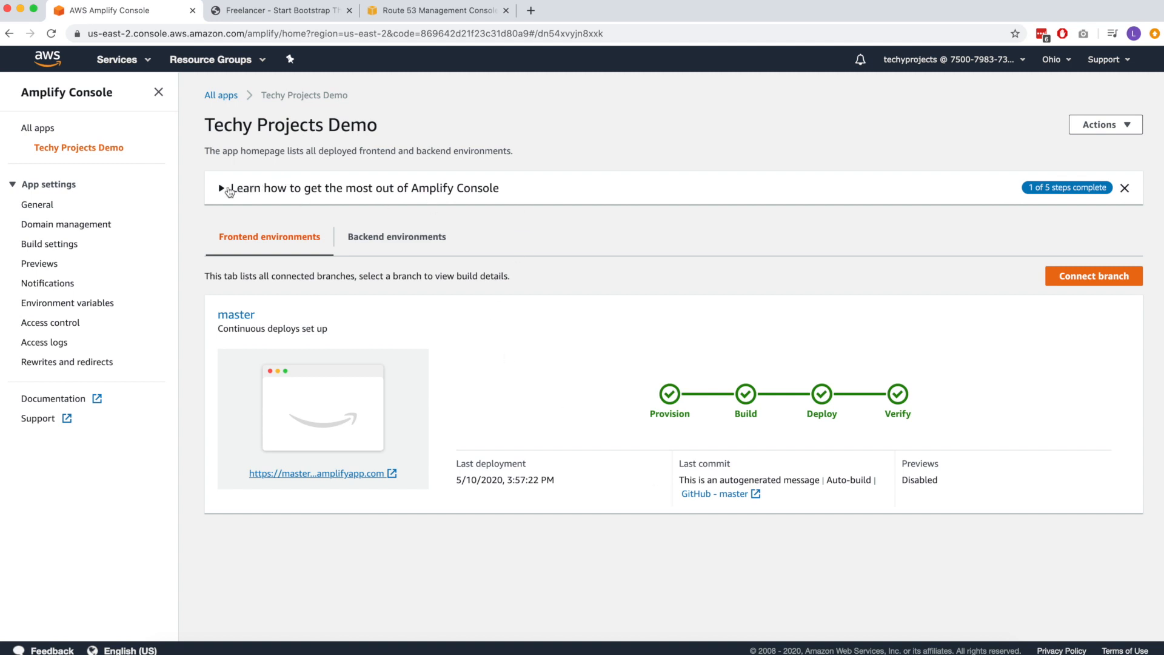
# Expand the getting-started steps and go to 'Add a custom domain with a free SSL certificate'
pyautogui.click(221, 188)
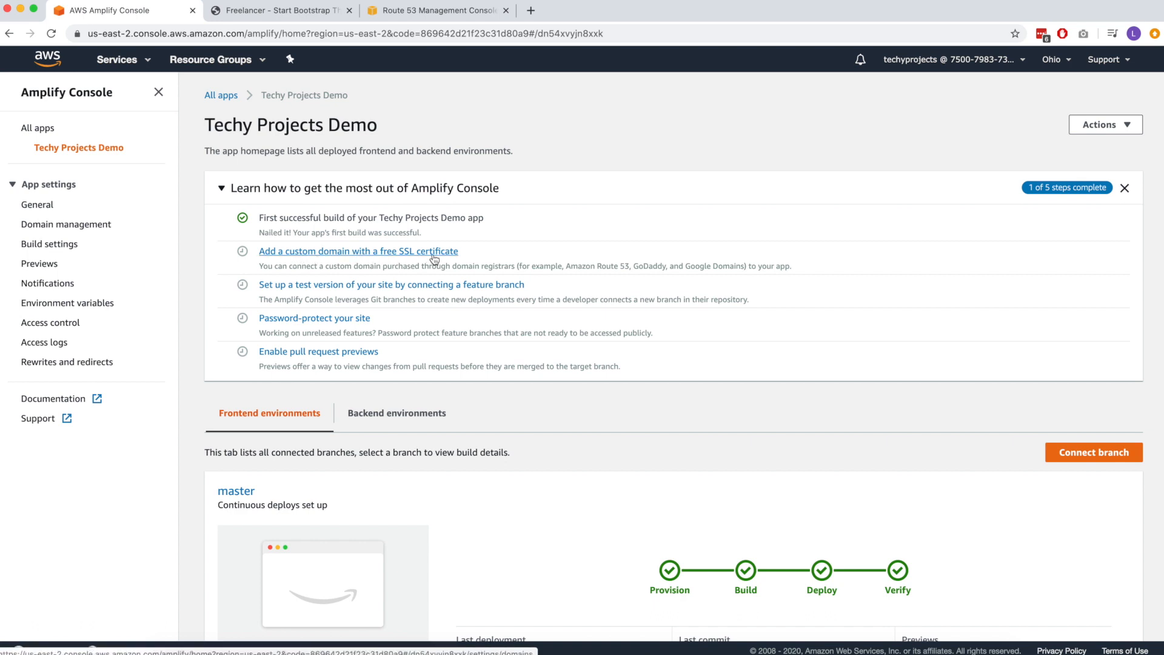
pyautogui.click(66, 223)
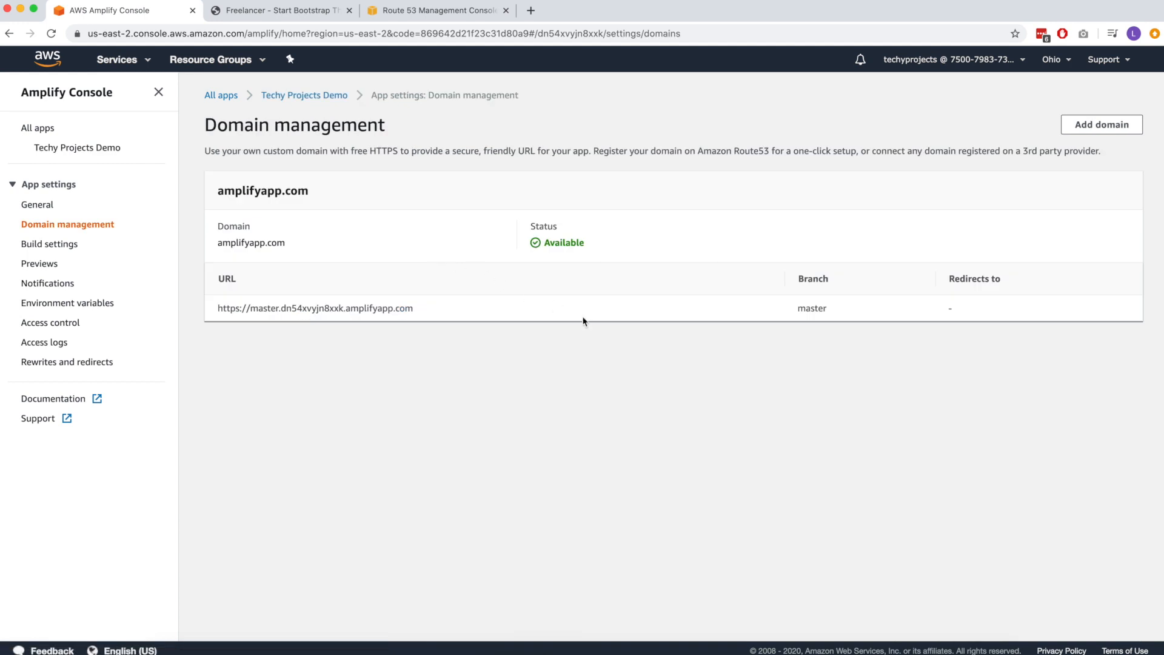
pyautogui.moveTo(1102, 123)
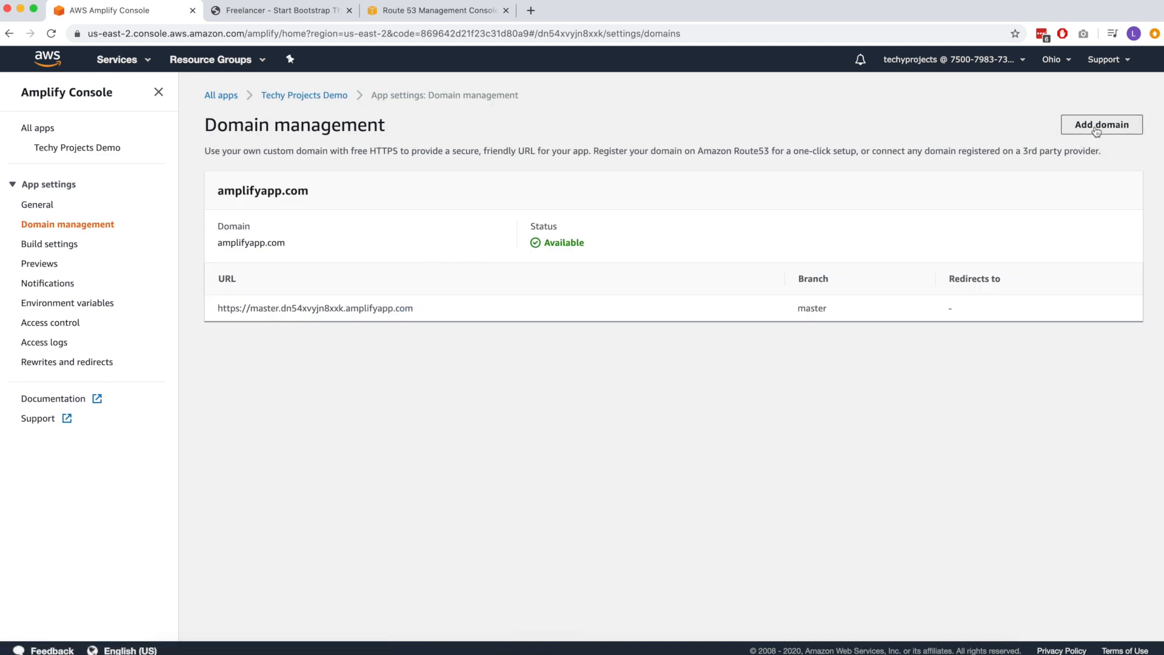
# Add techyproject.com with root and www on master, root redirecting to www, and save
pyautogui.click(1102, 124)
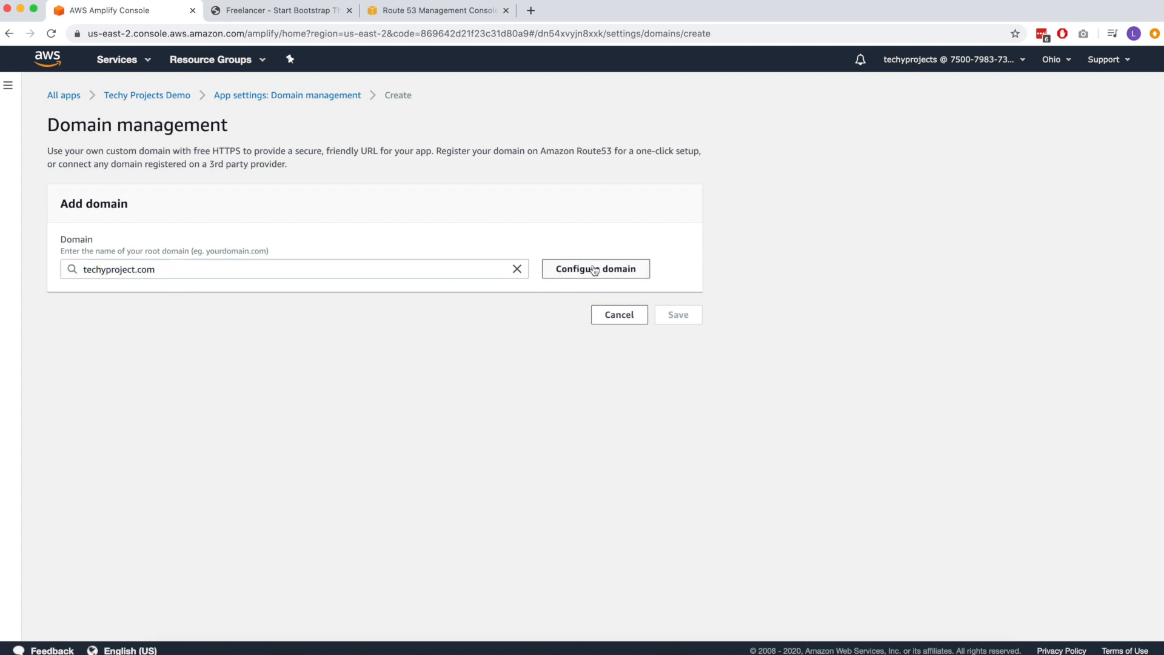
pyautogui.click(594, 268)
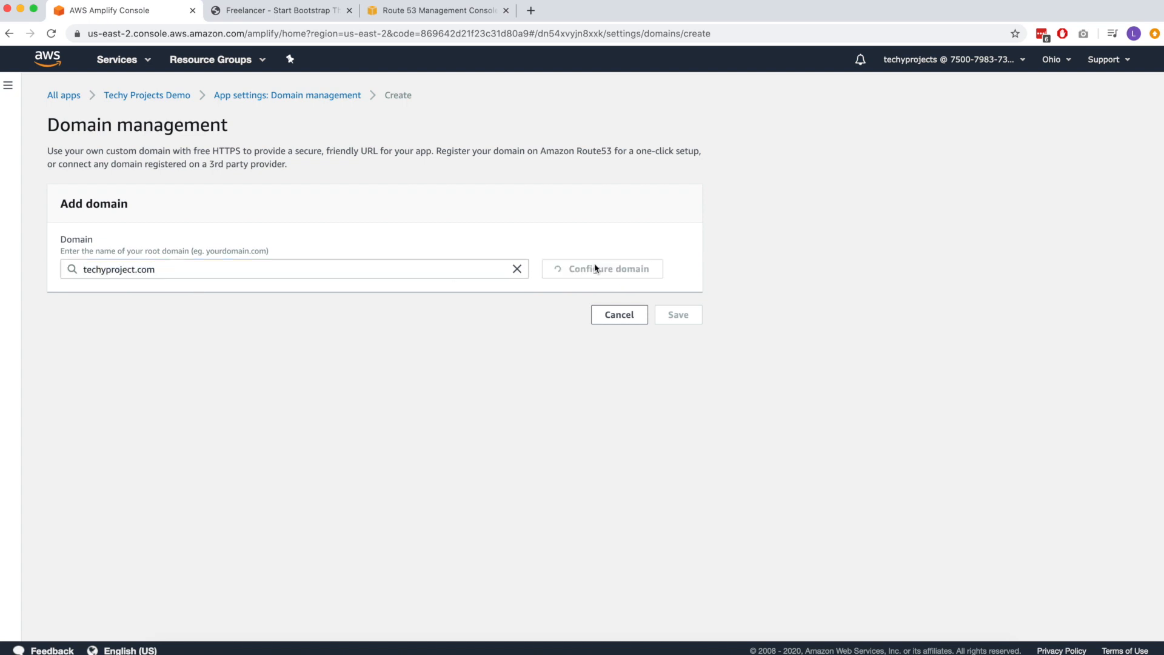
pyautogui.click(596, 270)
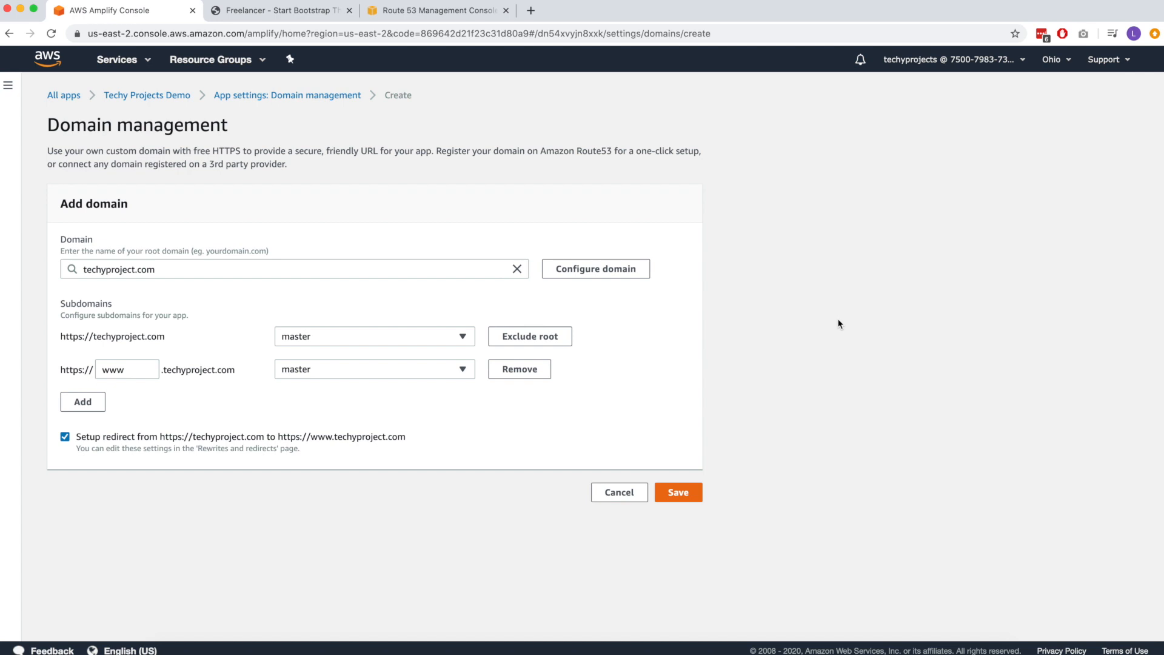
pyautogui.moveTo(316, 448)
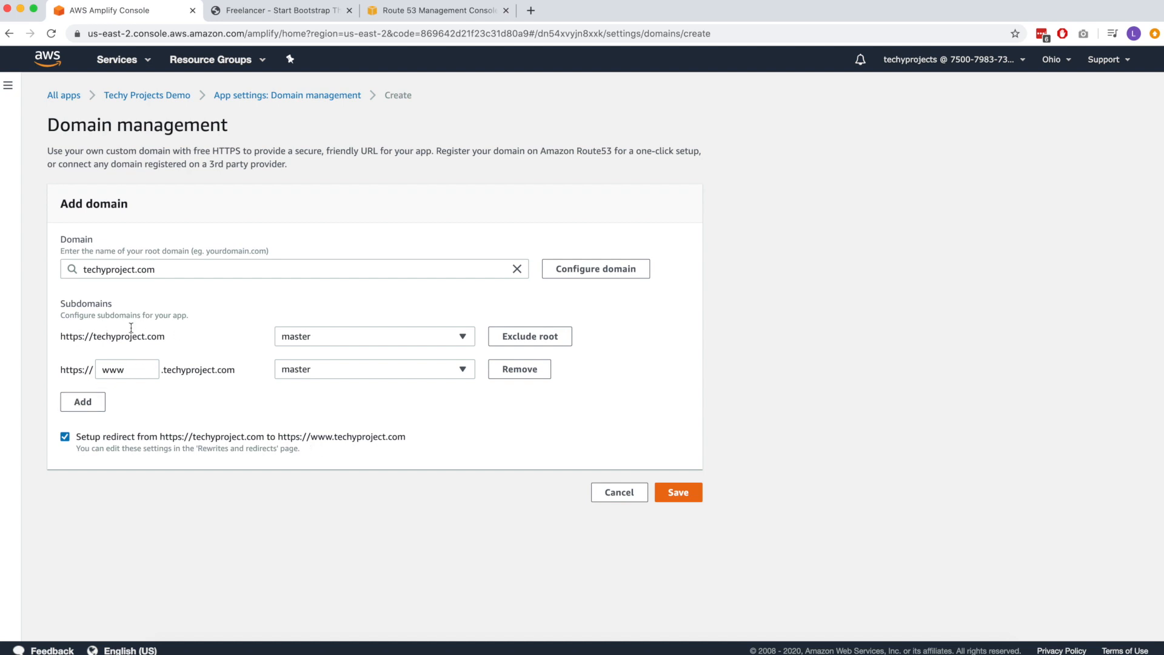
pyautogui.moveTo(302, 343)
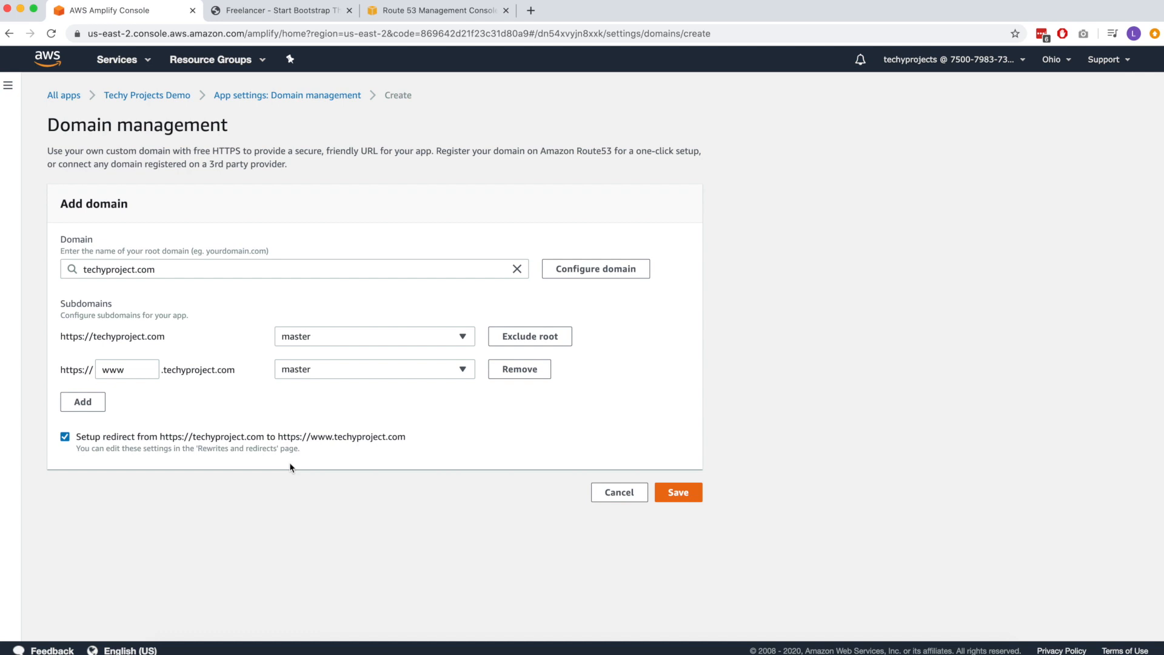
pyautogui.click(676, 491)
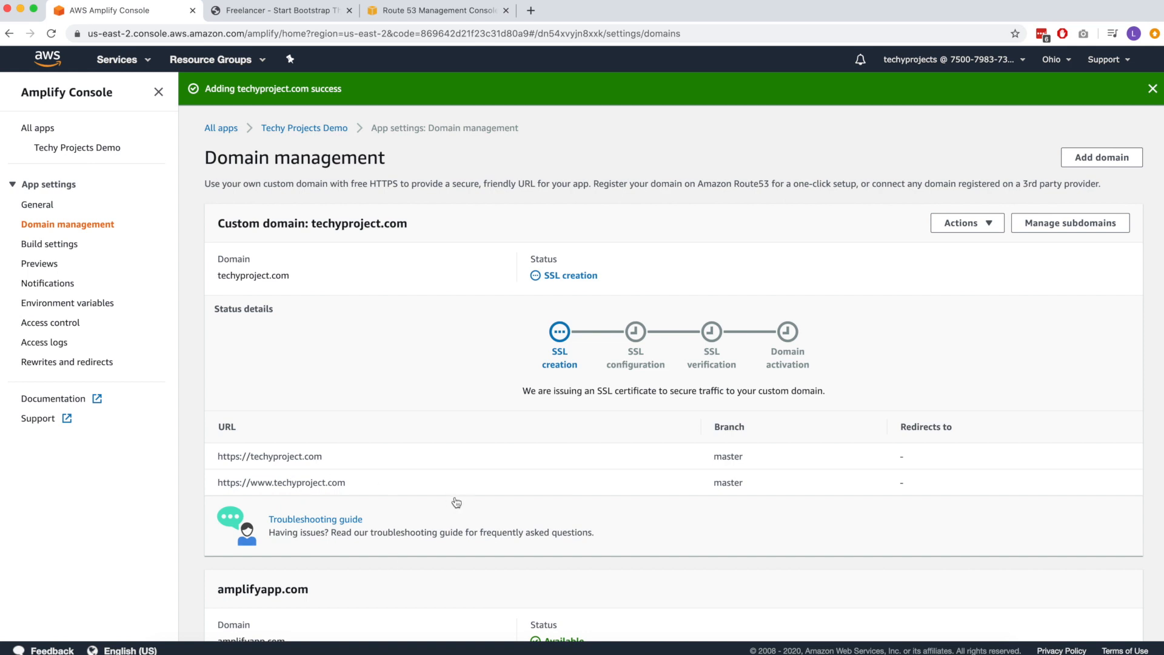
# Dismiss the domain-added banner and switch to the Route 53 DNS records for techyproject.com
pyautogui.click(1152, 89)
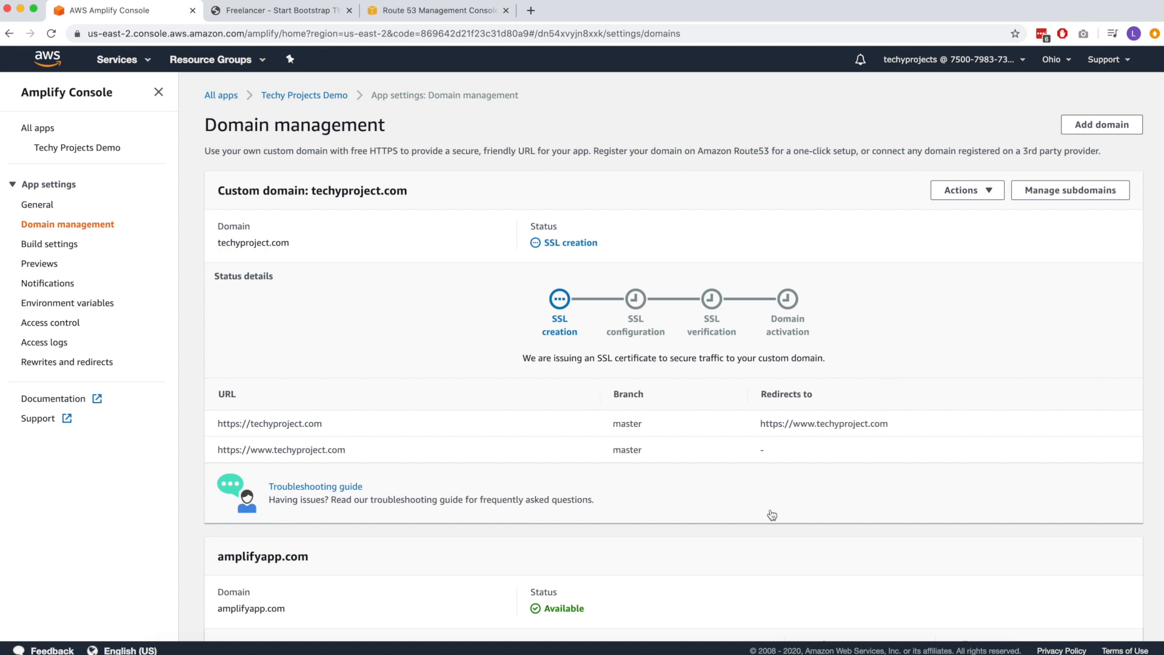
pyautogui.moveTo(835, 307)
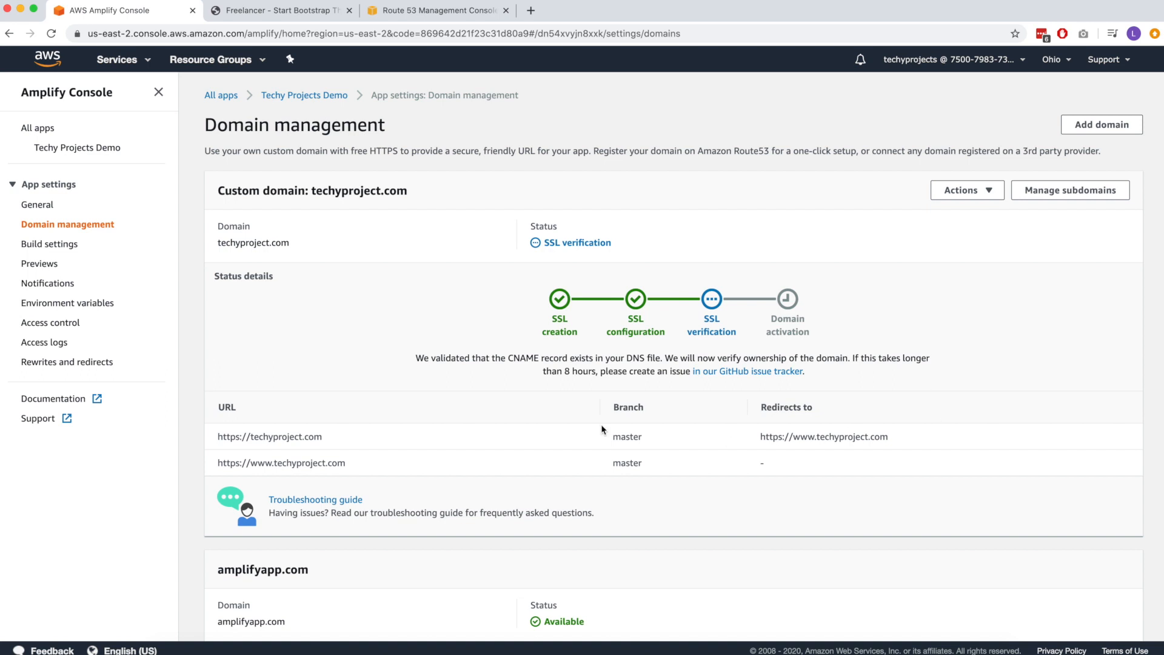
pyautogui.click(436, 11)
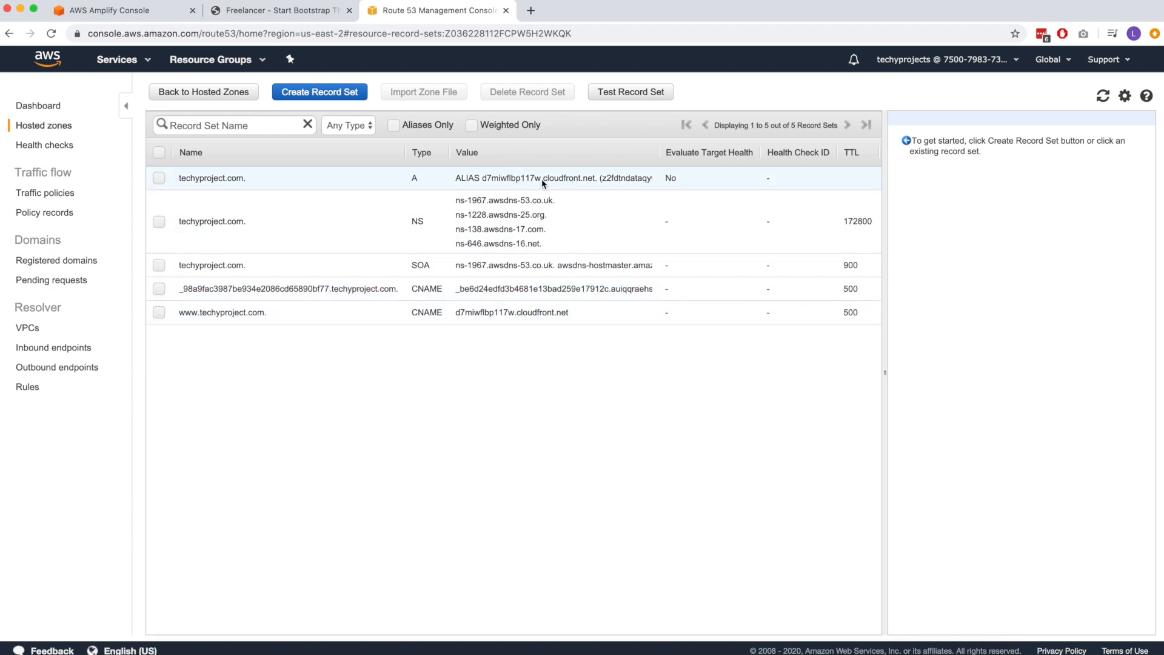
# Return to the Amplify Console tab where techyproject.com now shows Available
pyautogui.click(112, 11)
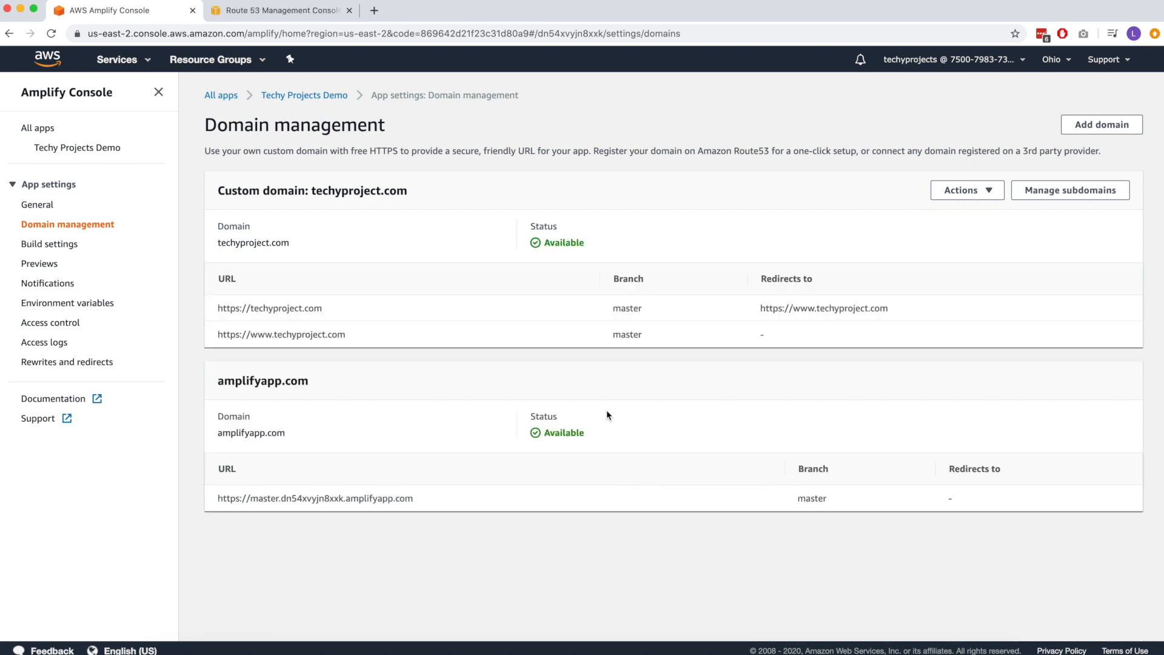
pyautogui.moveTo(559, 418)
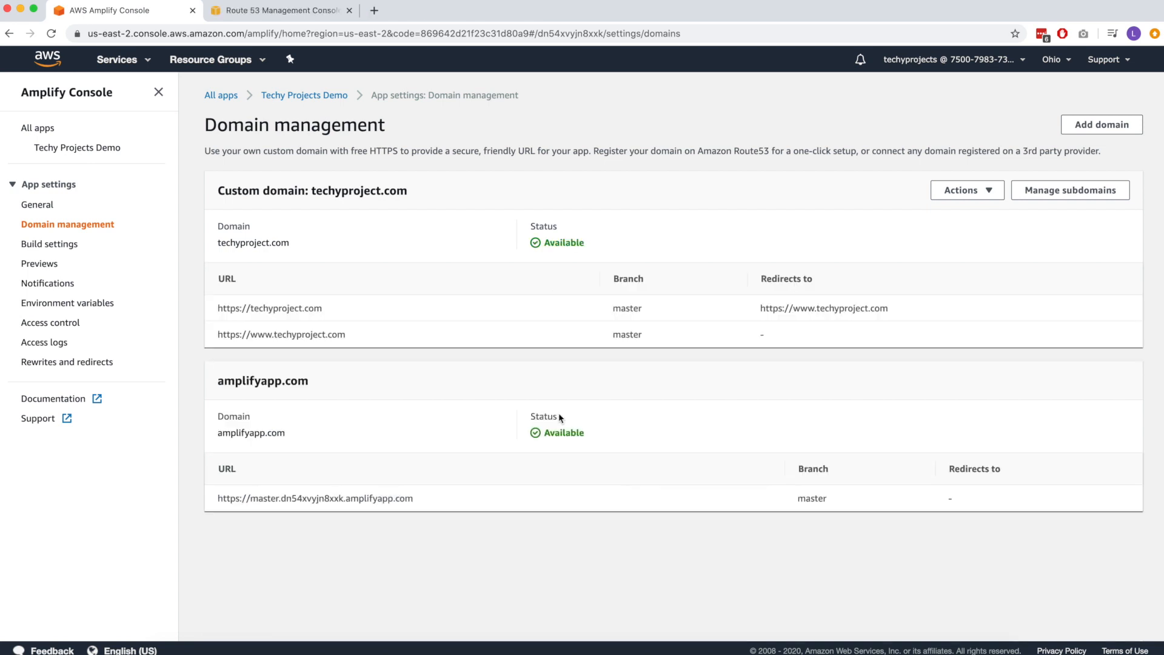
pyautogui.moveTo(591, 451)
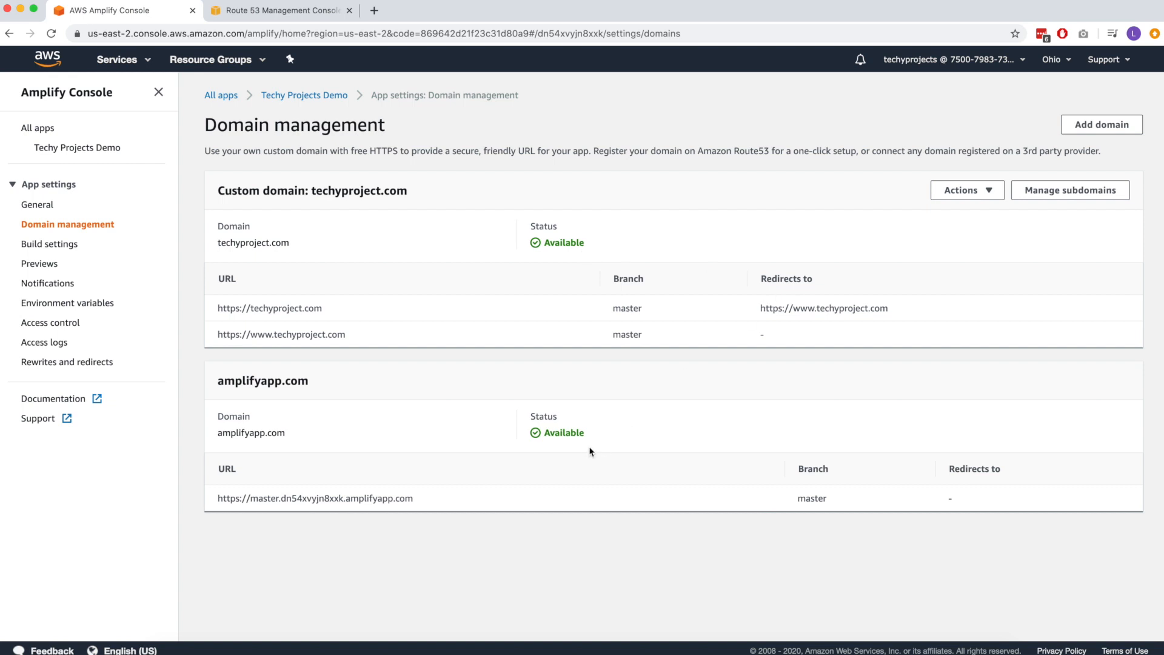
pyautogui.doubleClick(269, 307)
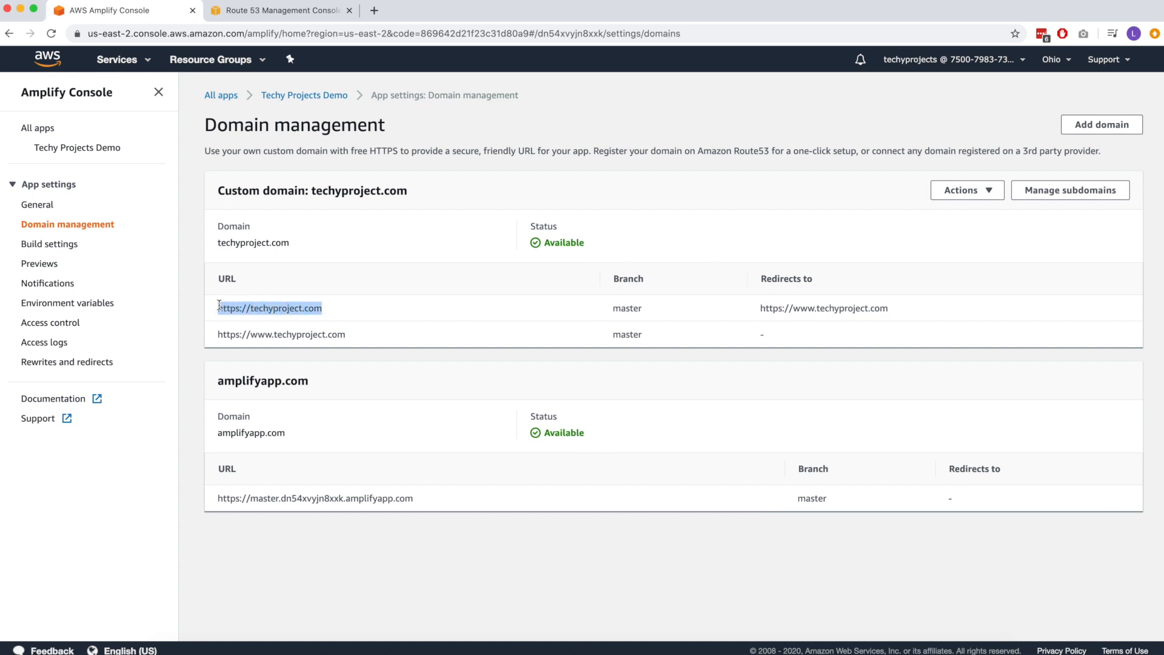
pyautogui.rightClick(269, 307)
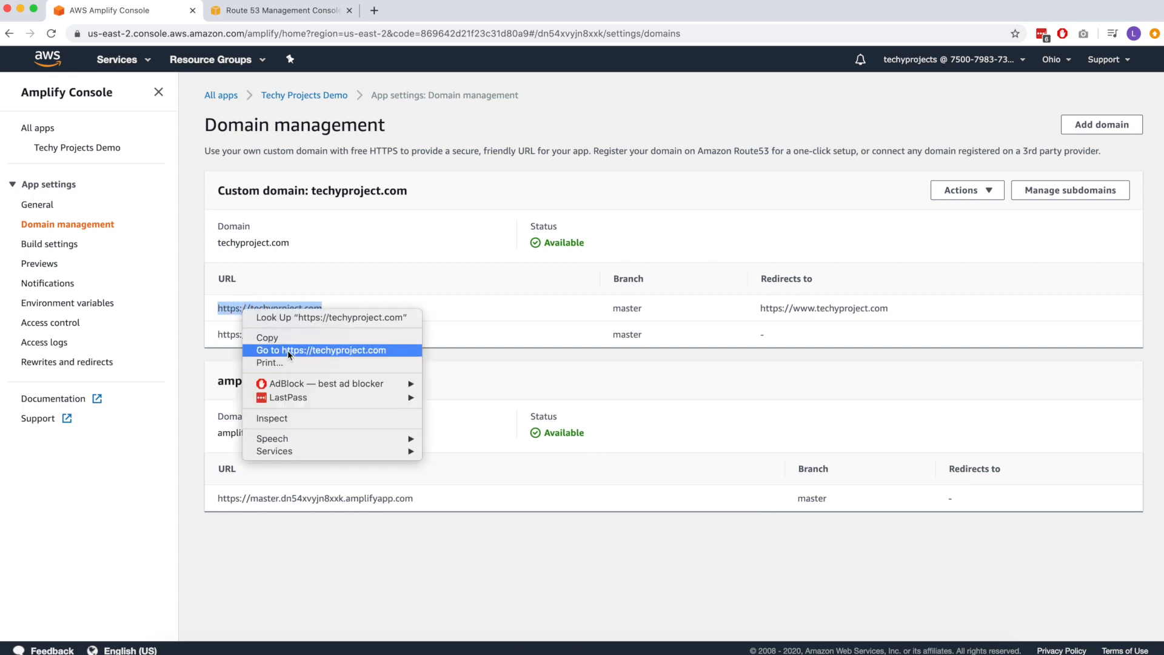
pyautogui.click(321, 349)
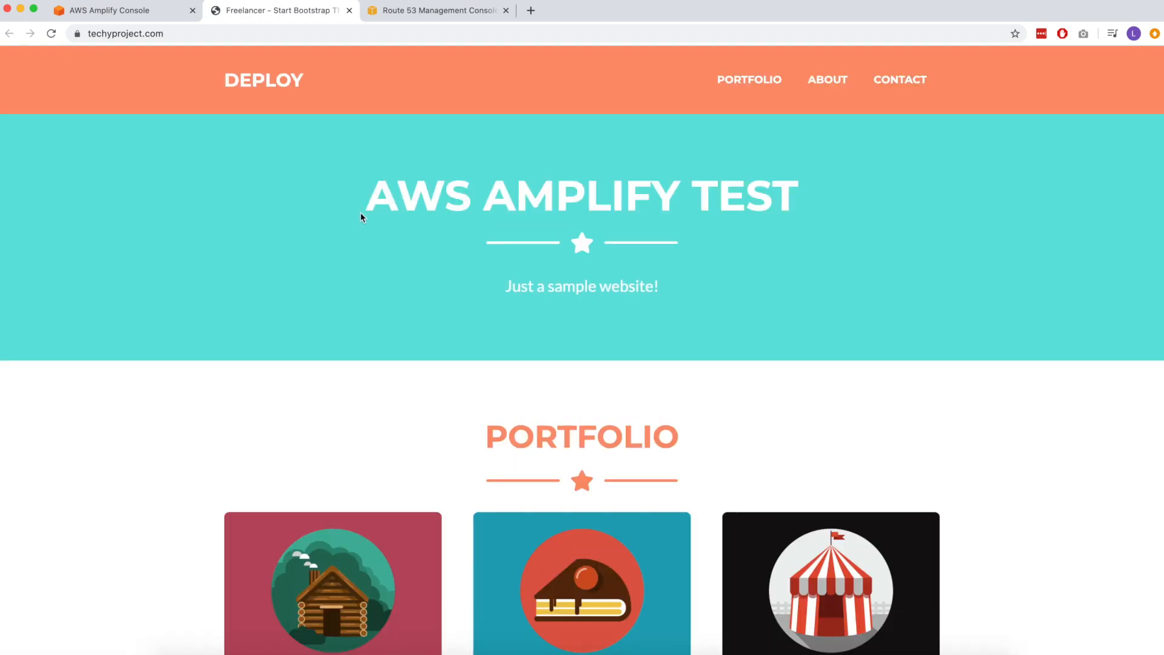
pyautogui.moveTo(455, 332)
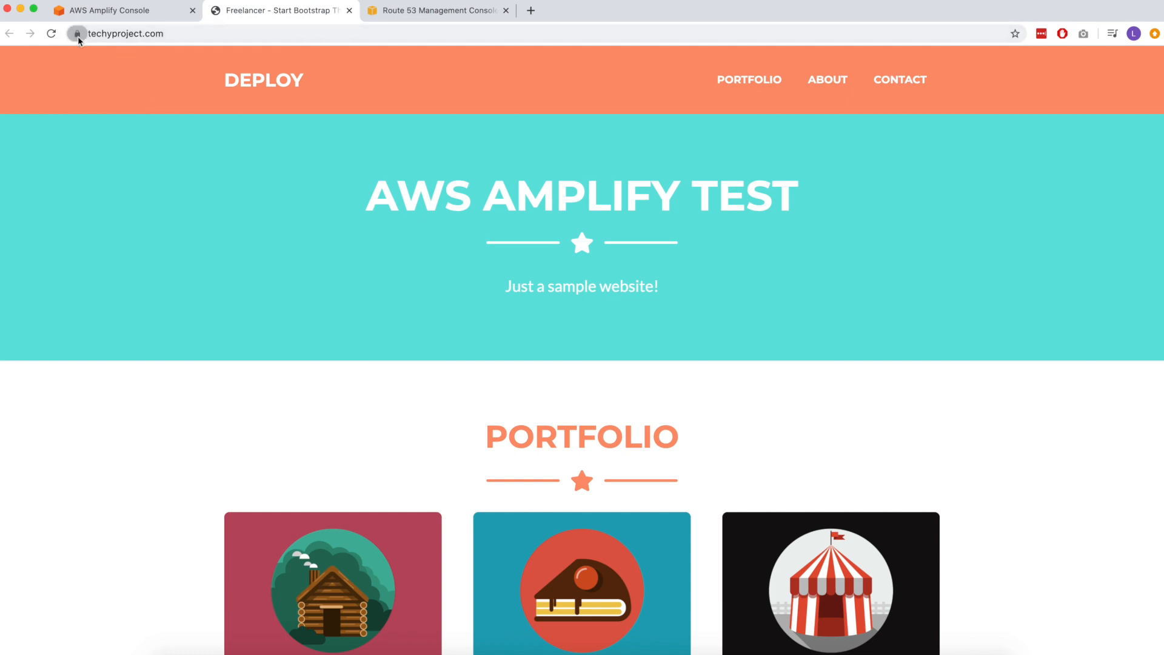
pyautogui.click(78, 34)
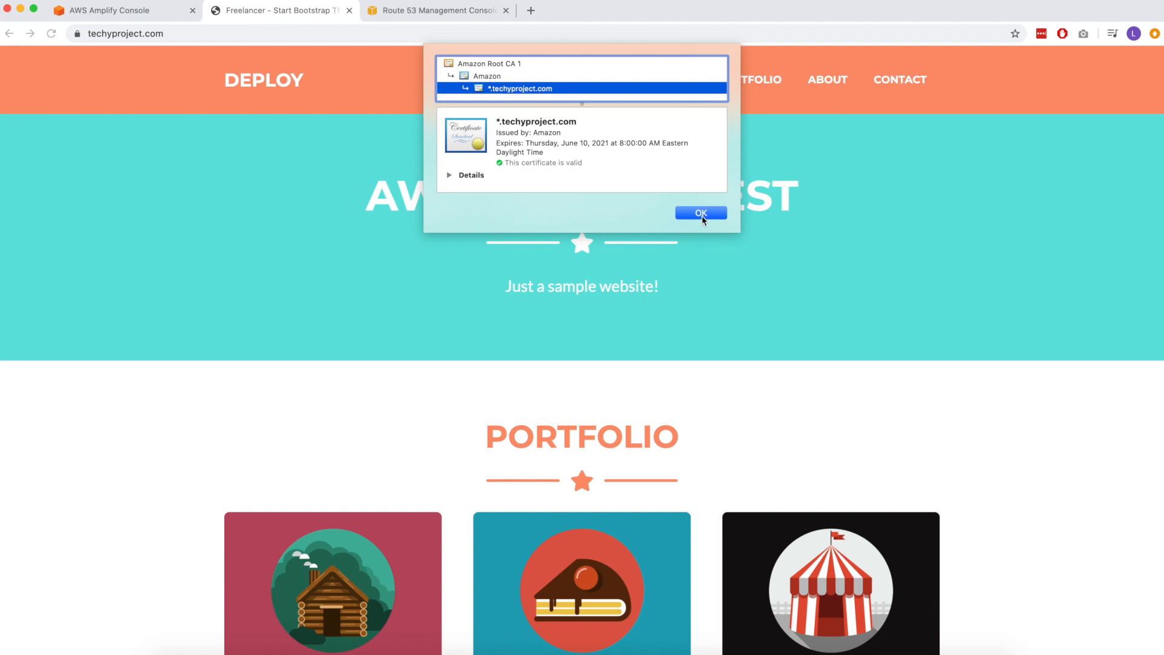
pyautogui.click(698, 213)
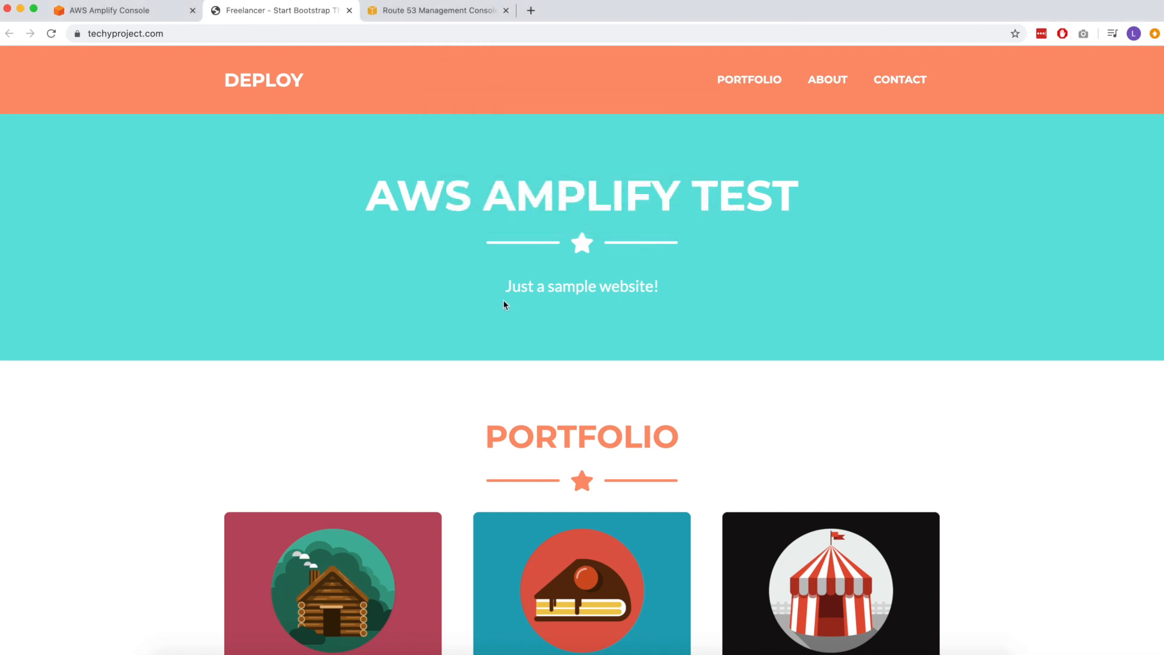
pyautogui.moveTo(521, 325)
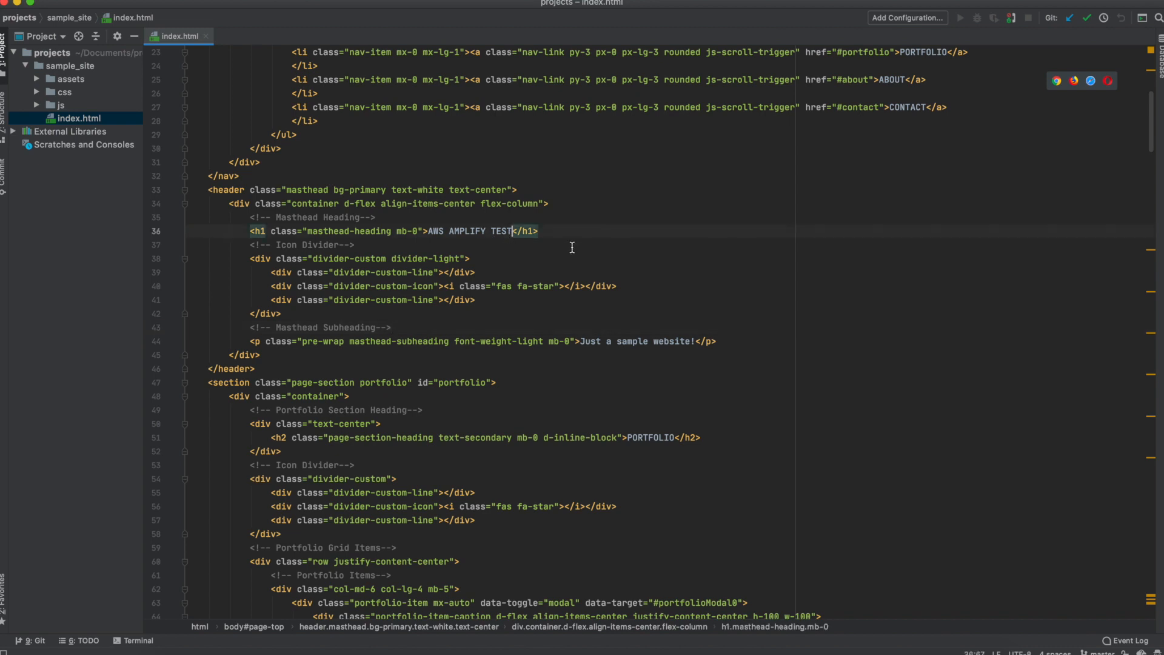
# Append ' UPDATED' to the h1 heading 'AWS AMPLIFY TEST' in index.html
pyautogui.write('UPDATED')
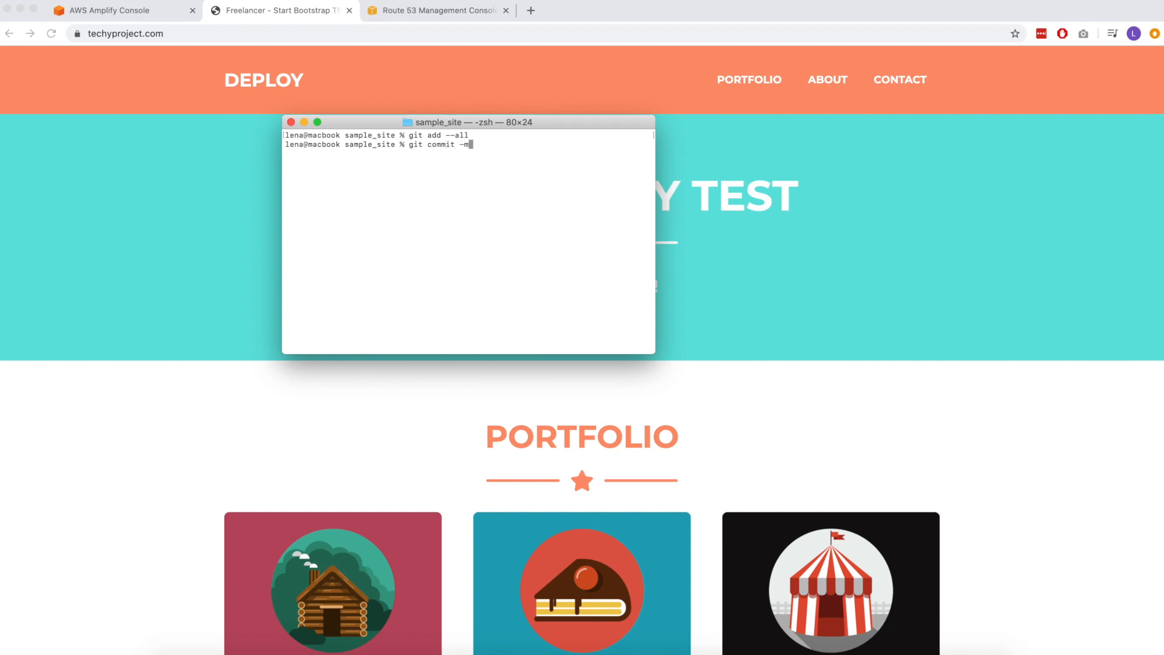
# Commit as "updating demo site", git push to master, and return to Amplify Console
pyautogui.write('"')
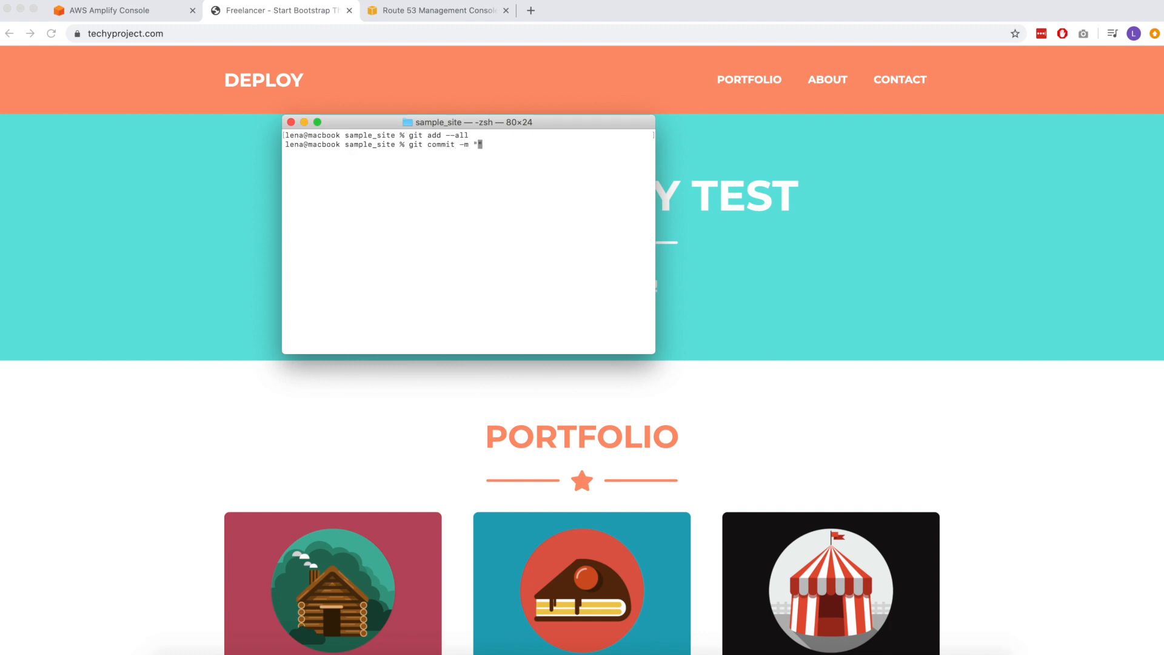
pyautogui.write('updating demo site')
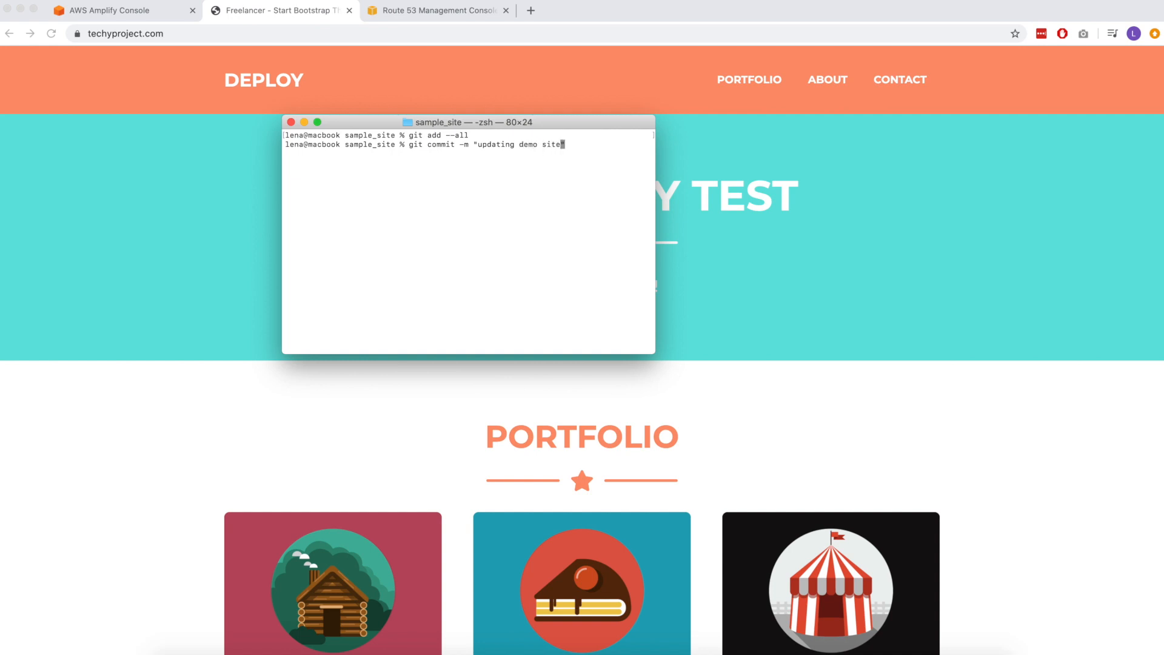
pyautogui.write('git push')
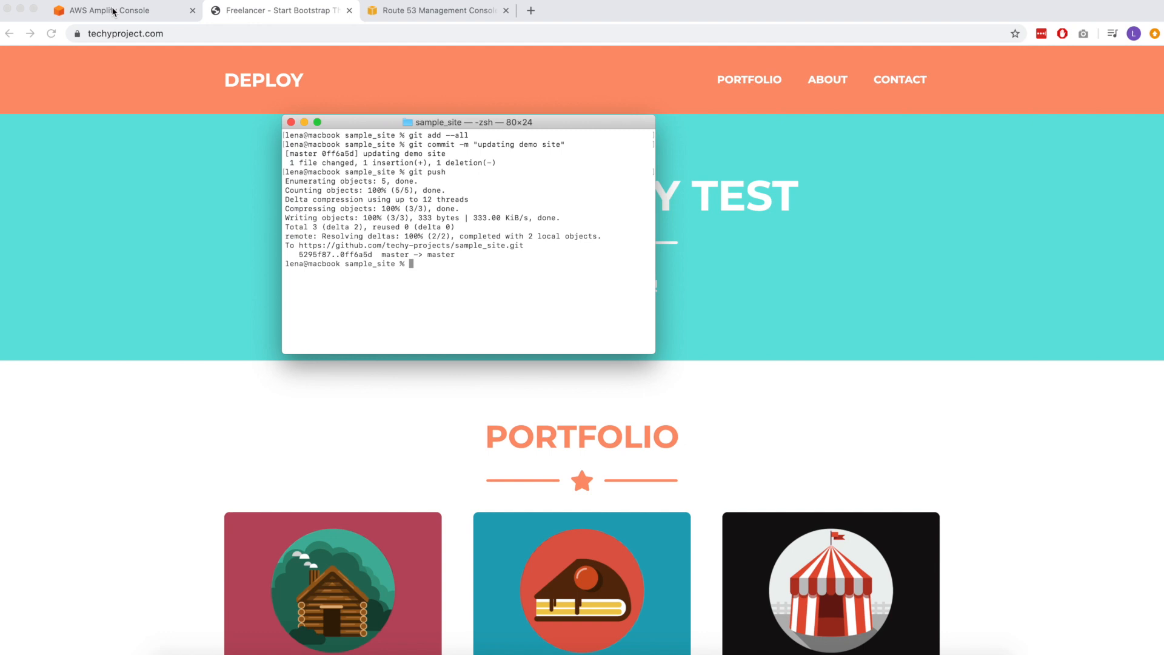
pyautogui.click(115, 11)
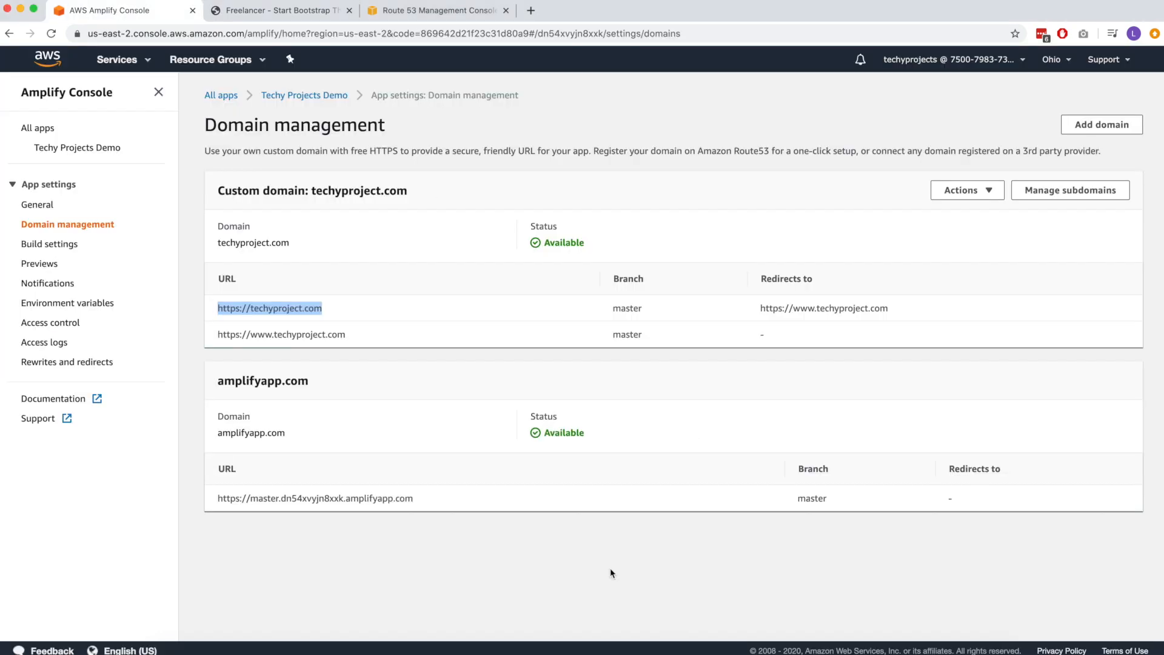
# Watch the 'updating demo site' commit deploy on master in Techy Projects Demo, then visit techyproject.com
pyautogui.click(78, 147)
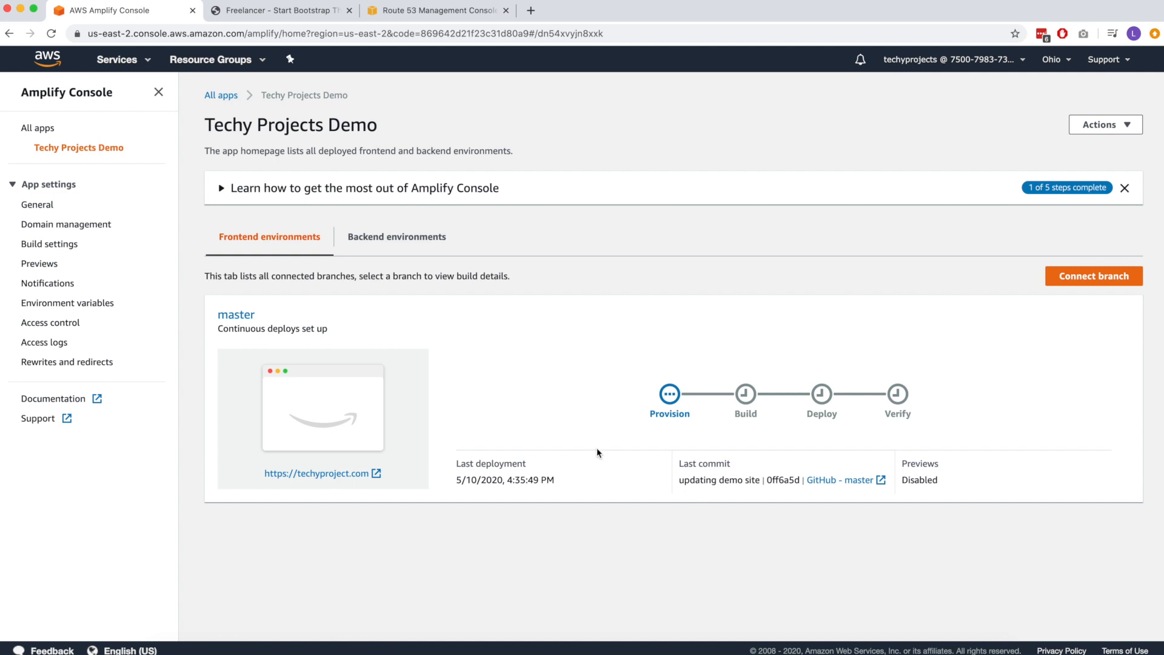
pyautogui.moveTo(669, 392)
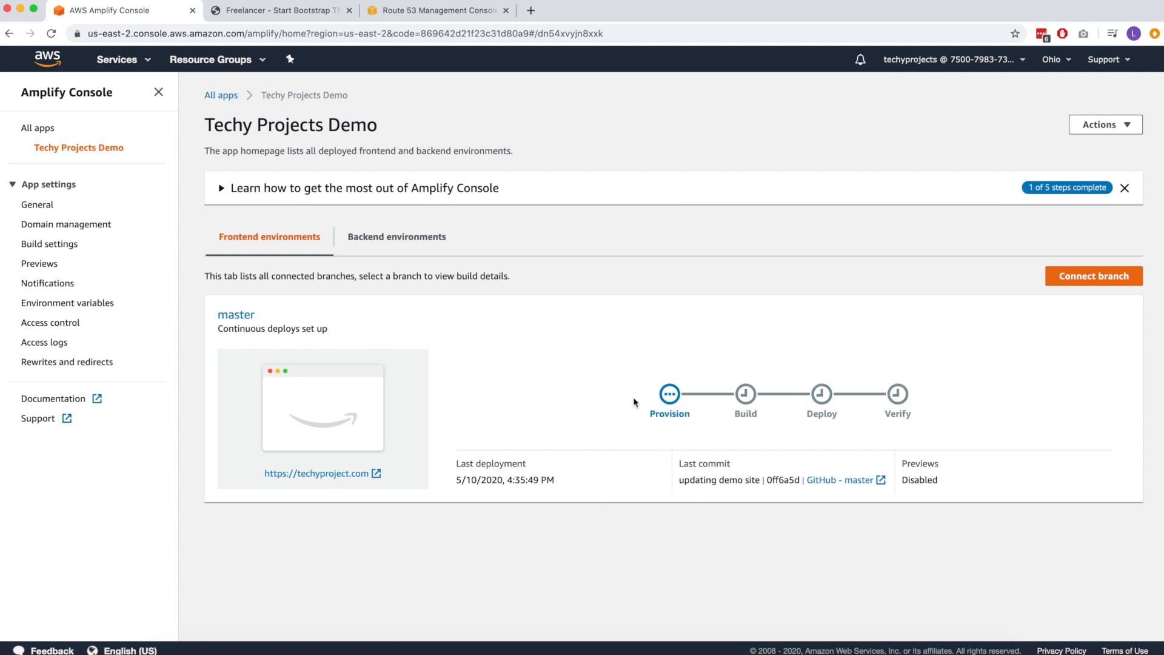
pyautogui.moveTo(982, 507)
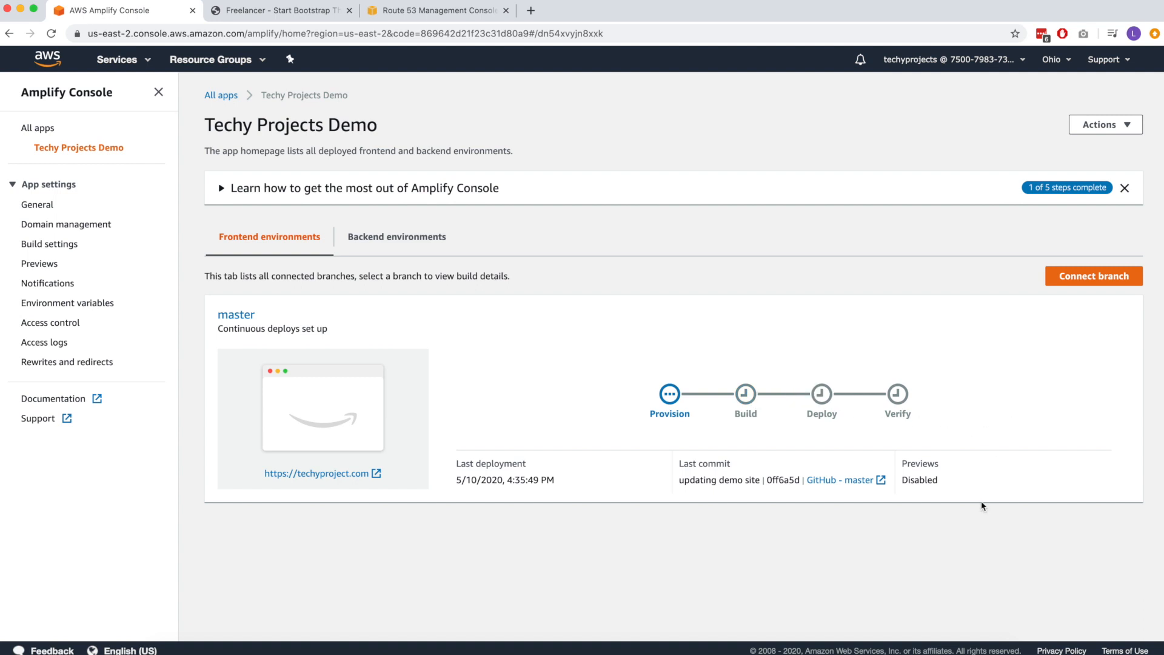
pyautogui.moveTo(687, 479)
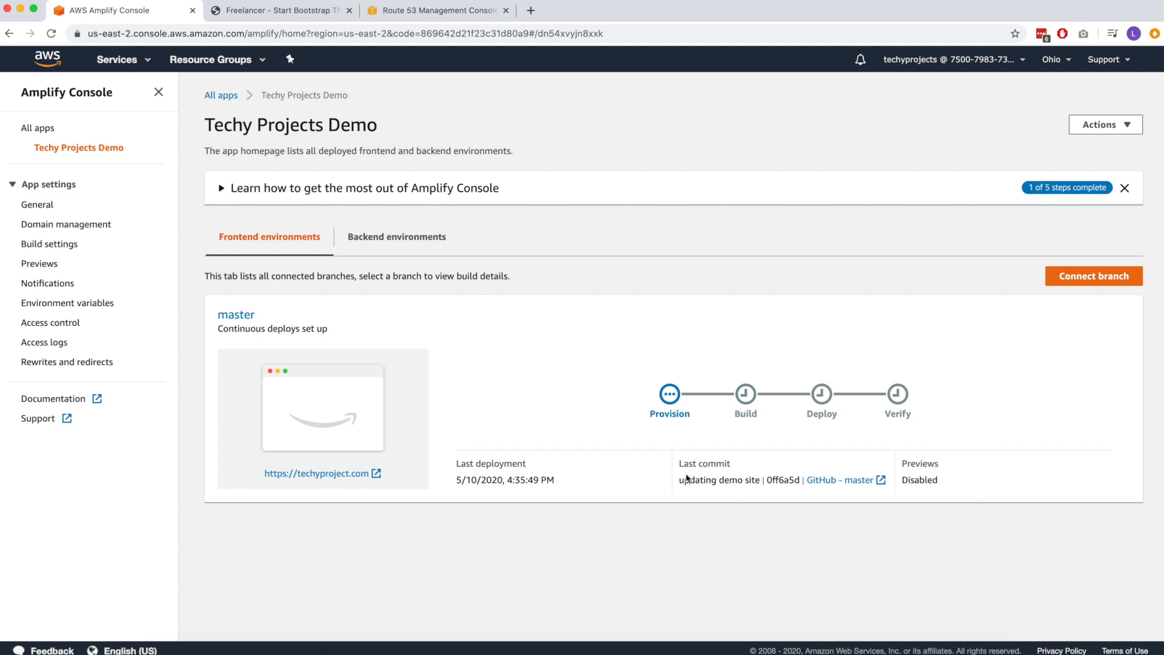
pyautogui.doubleClick(719, 480)
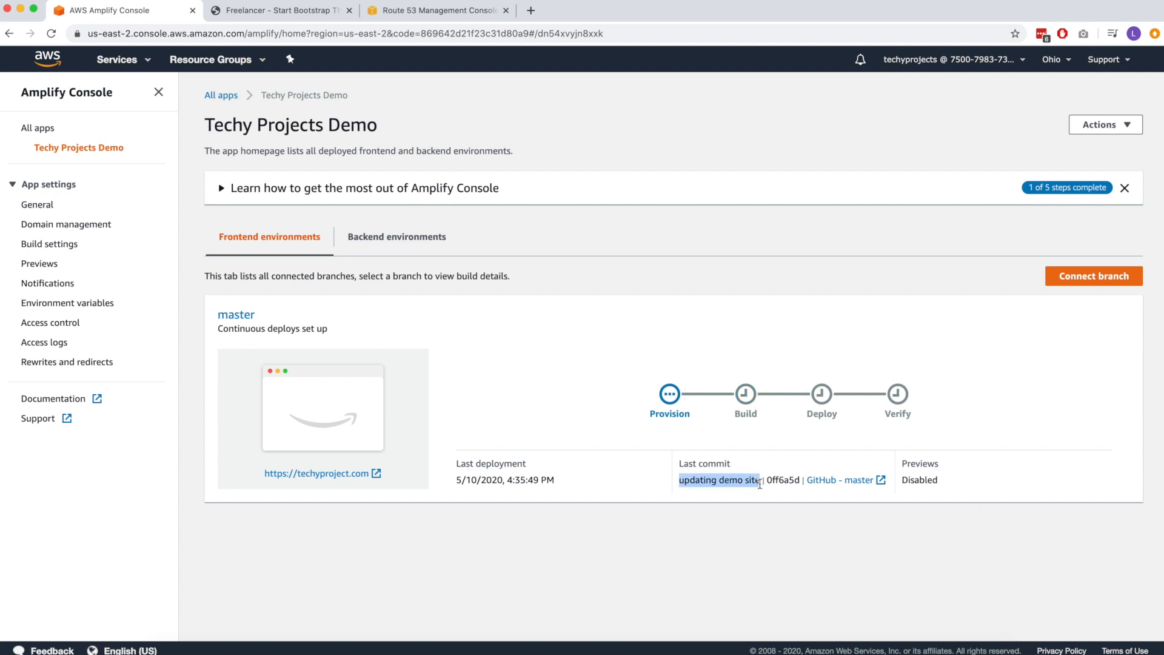
pyautogui.click(737, 523)
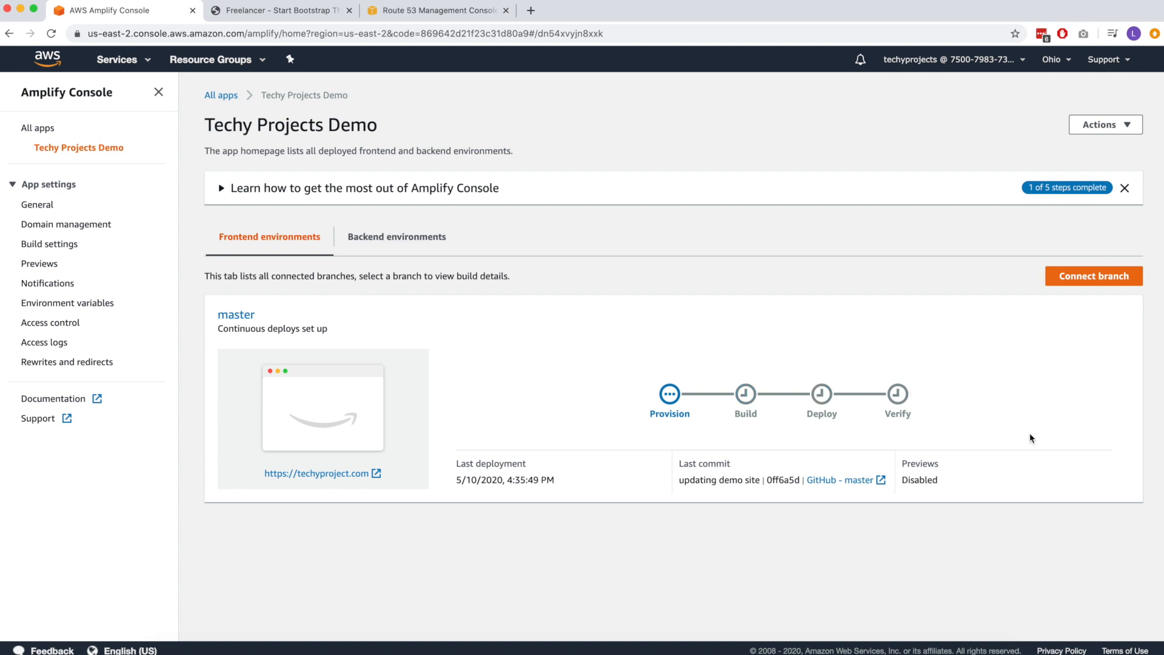
pyautogui.moveTo(852, 554)
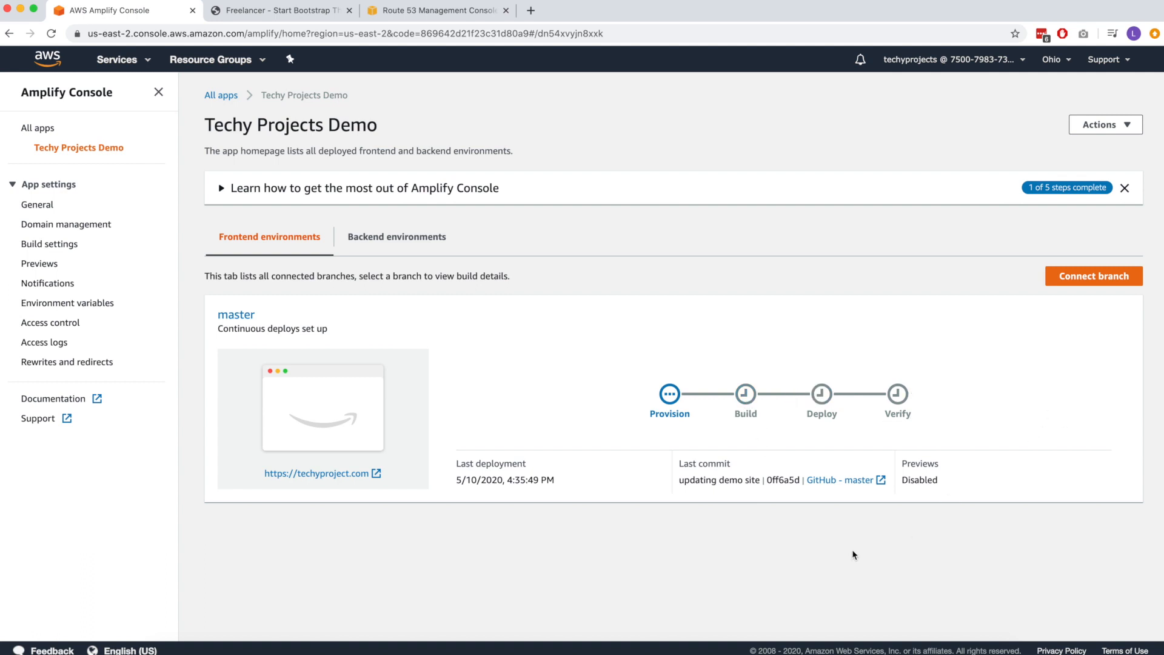
pyautogui.moveTo(949, 499)
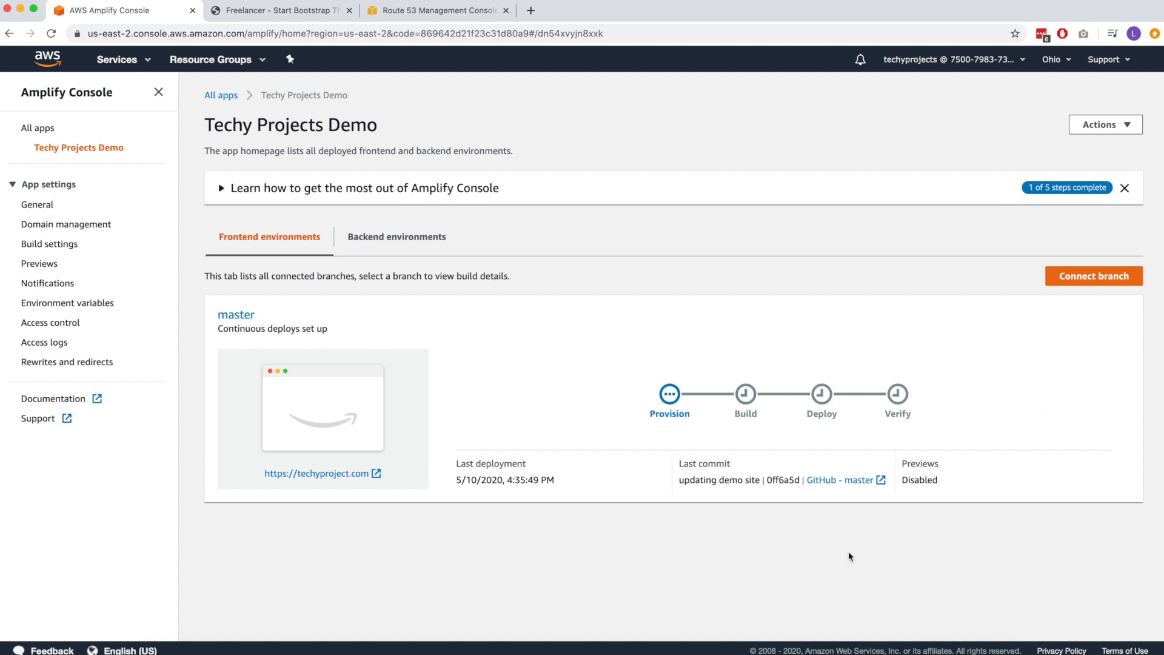
pyautogui.moveTo(1031, 438)
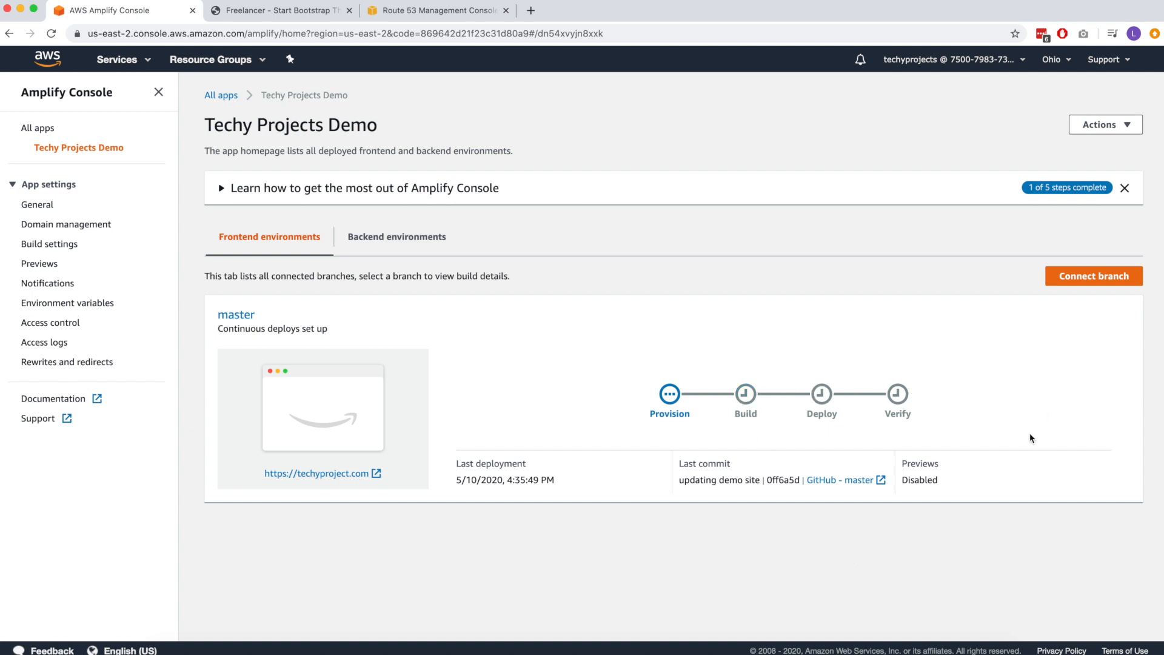
pyautogui.moveTo(850, 556)
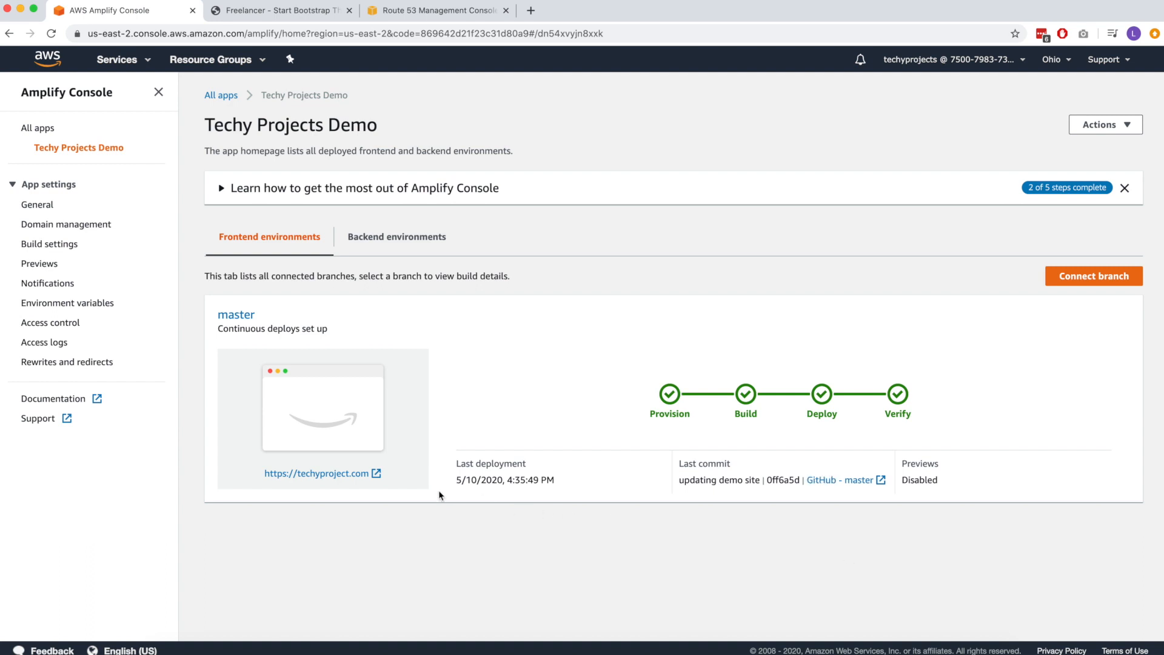
pyautogui.click(323, 473)
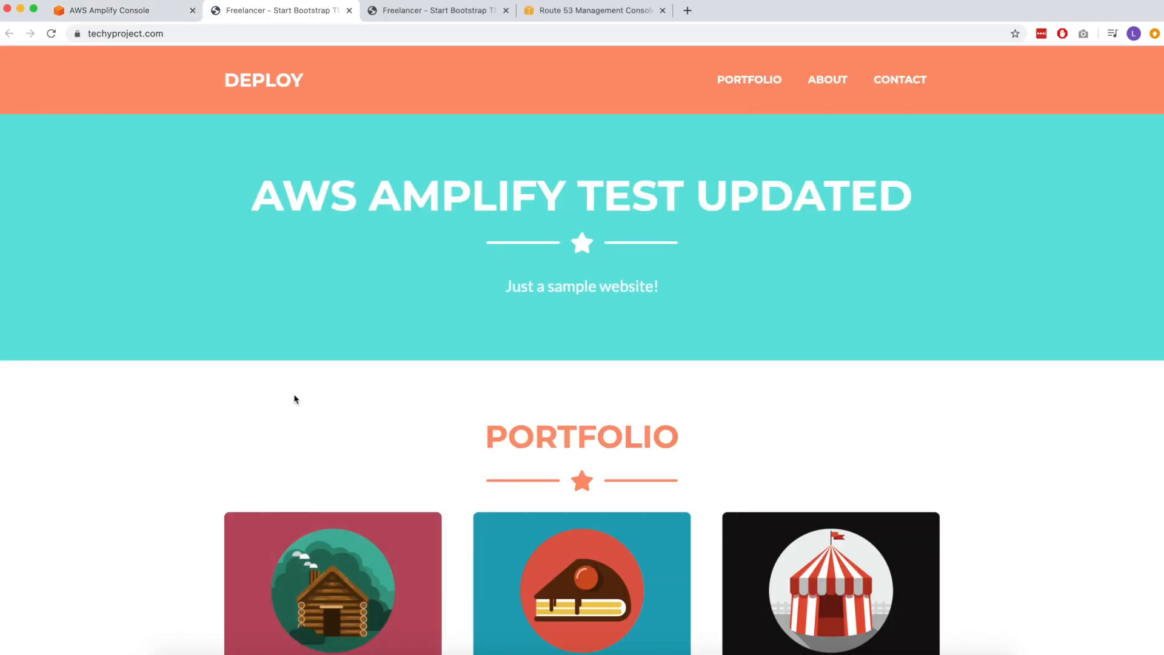
pyautogui.moveTo(643, 229)
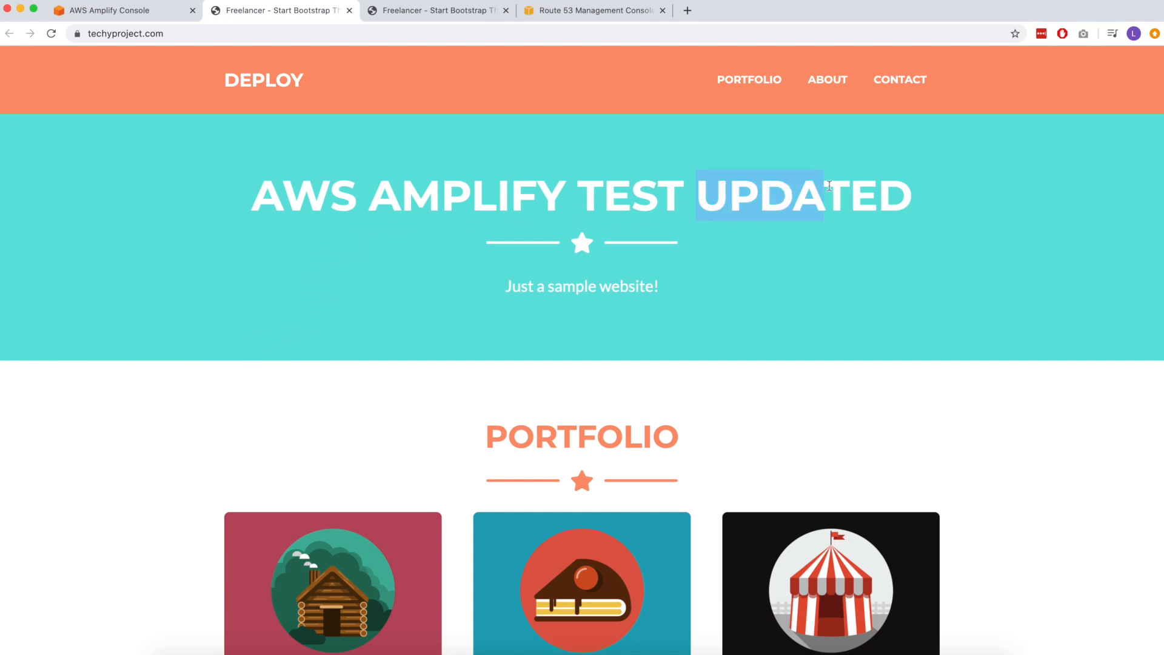
pyautogui.click(941, 238)
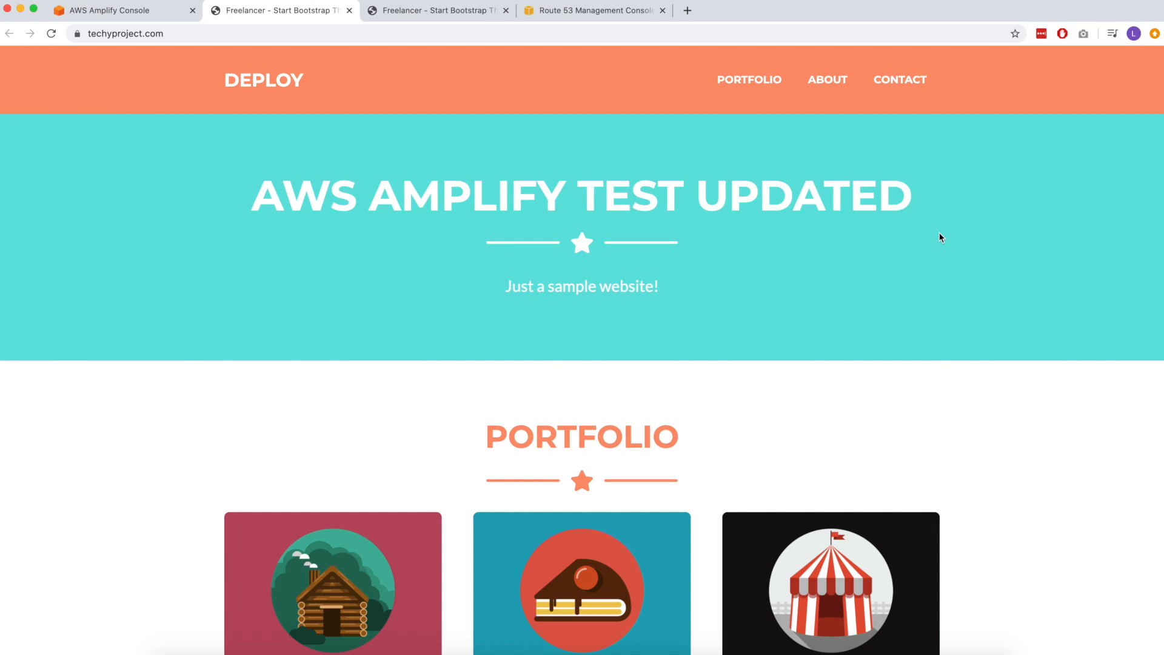
pyautogui.moveTo(938, 223)
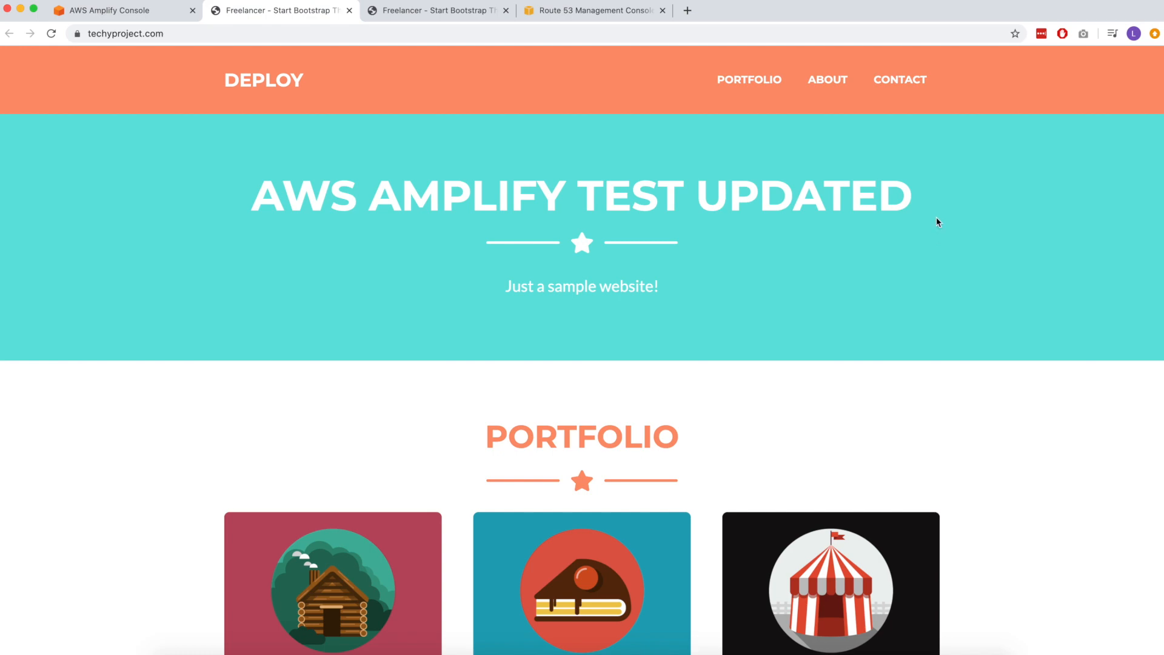